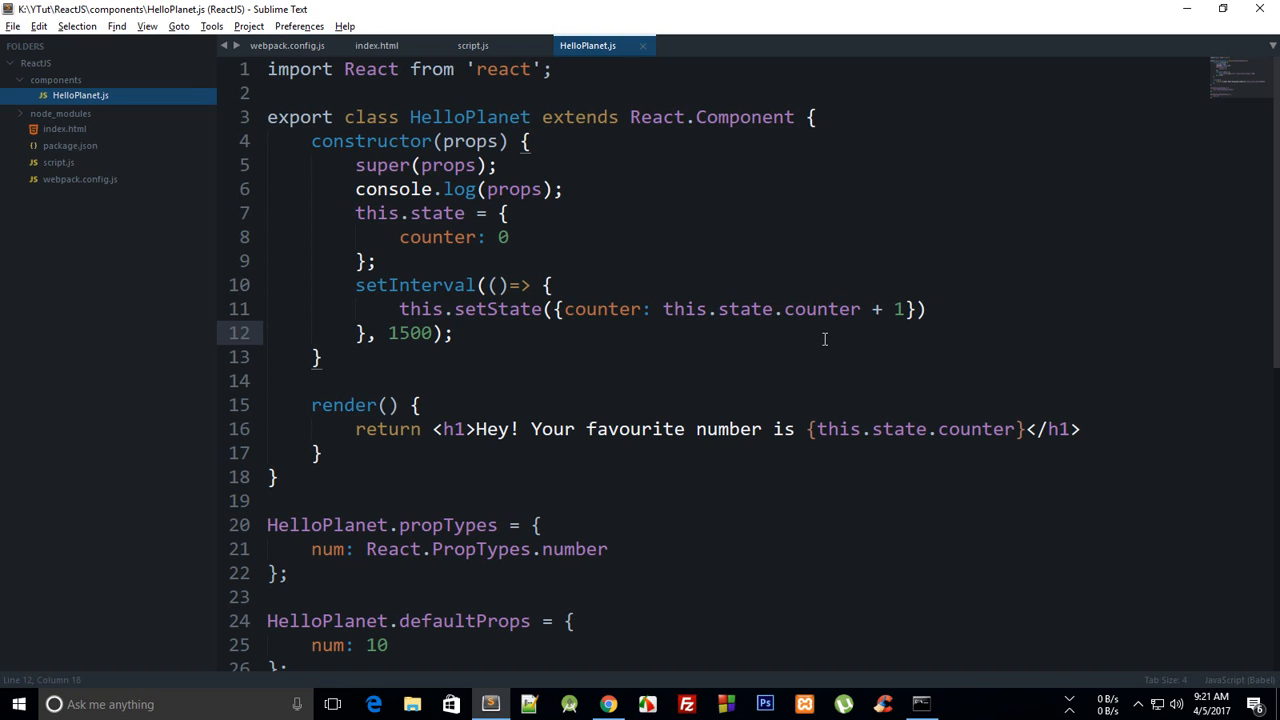
Step: Replace the h1 in render() with a div holding <span>{this.state.counter}</span>
left_click_drag(356, 284, 452, 332)
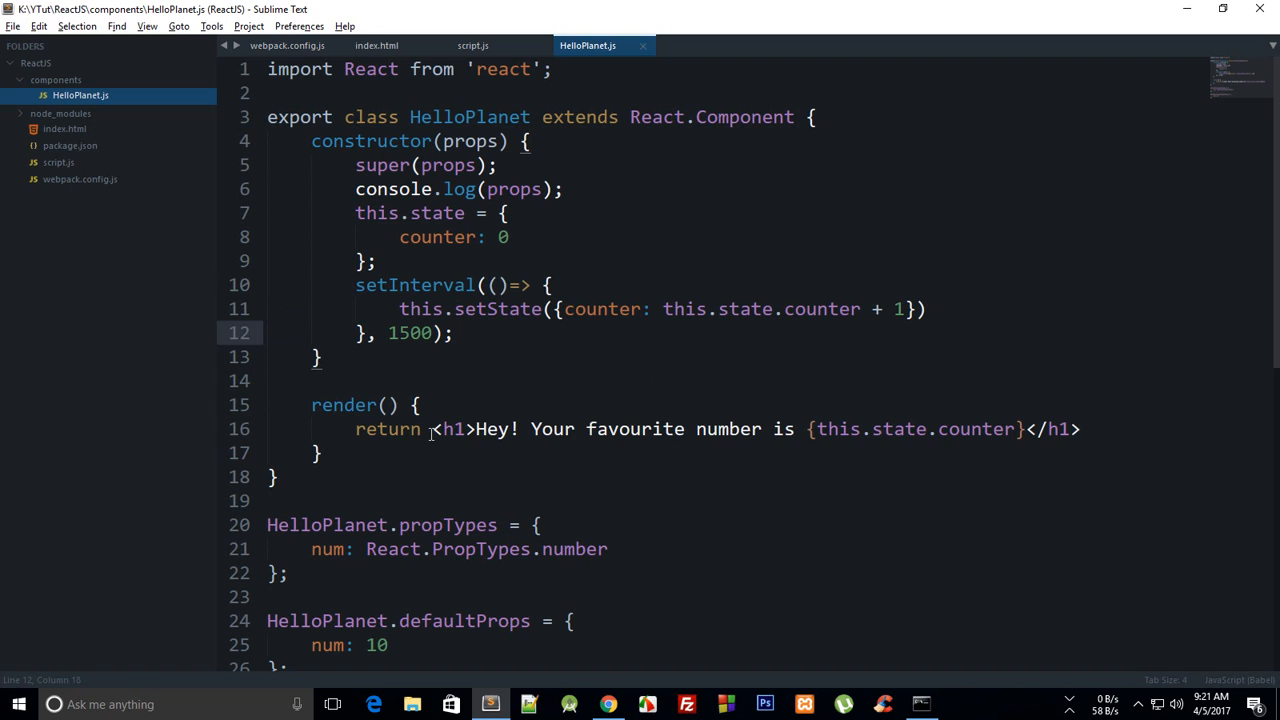
left_click_drag(432, 428, 320, 452)
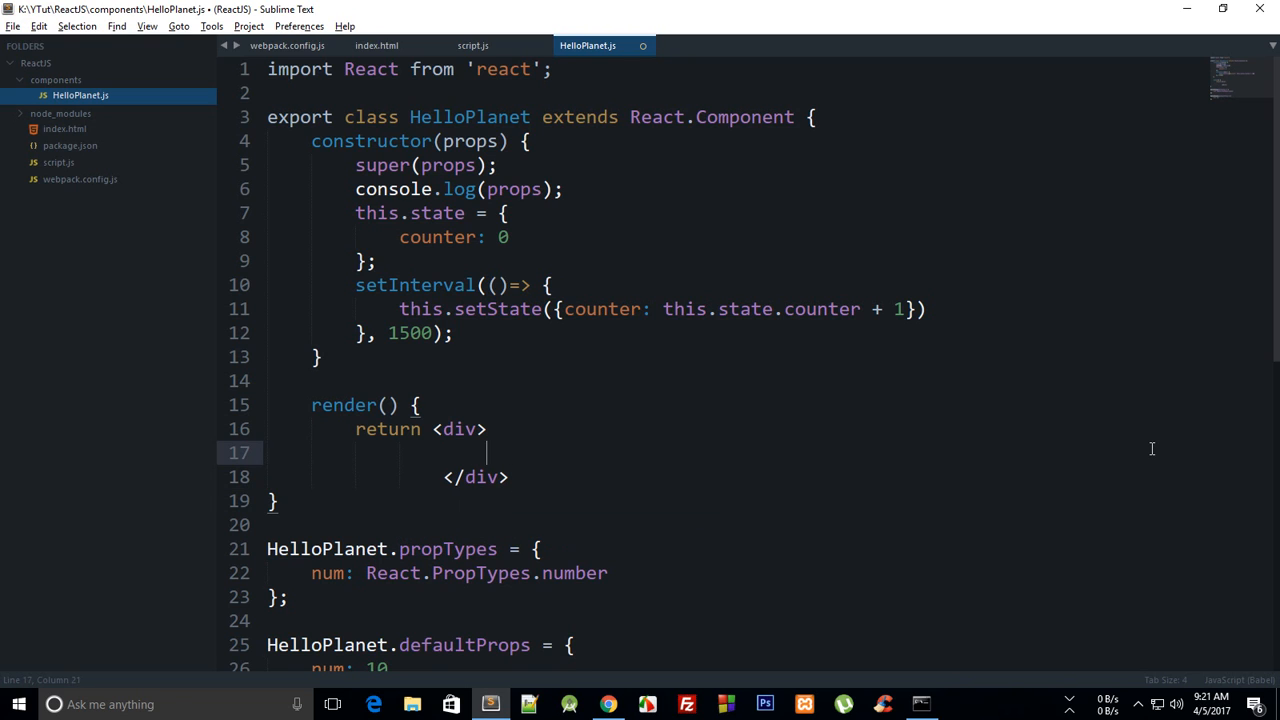
type("<span>")
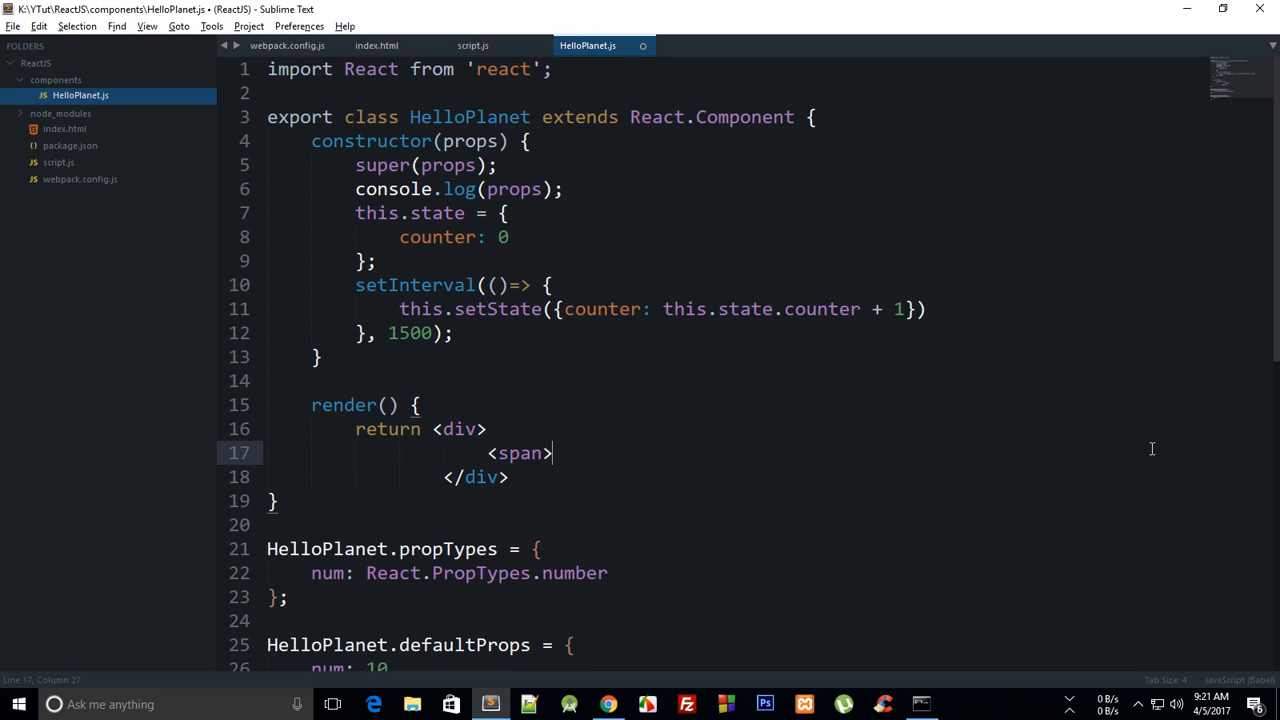
type("{this.count")
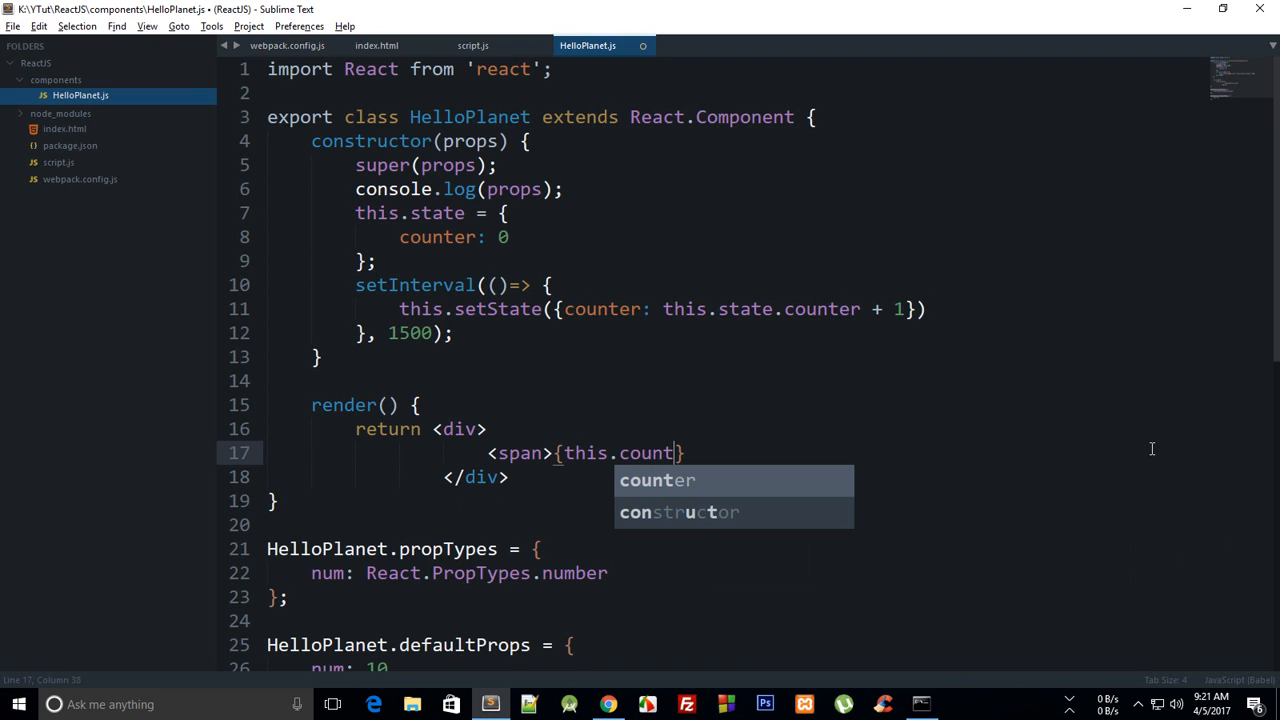
type("state.coun")
type("<")
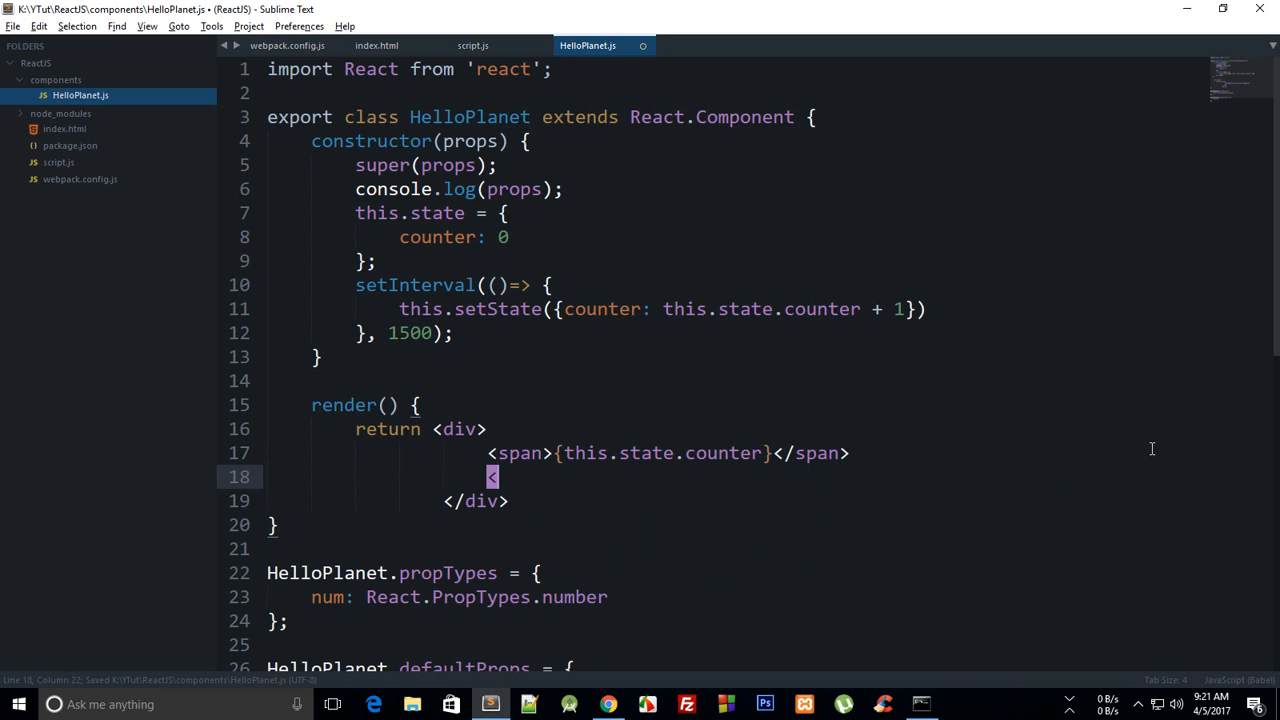
Step: Add a <button>Update counter</button> after the span inside the div
type("button")
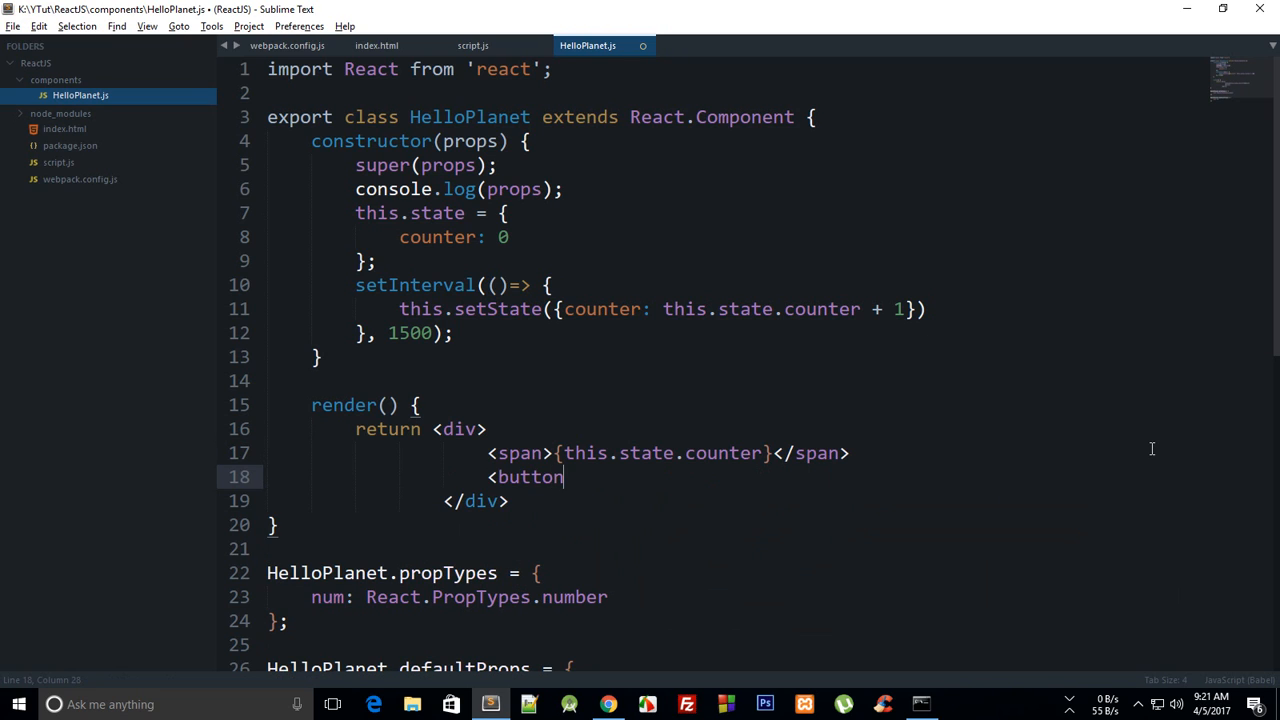
type(">Update counter</")
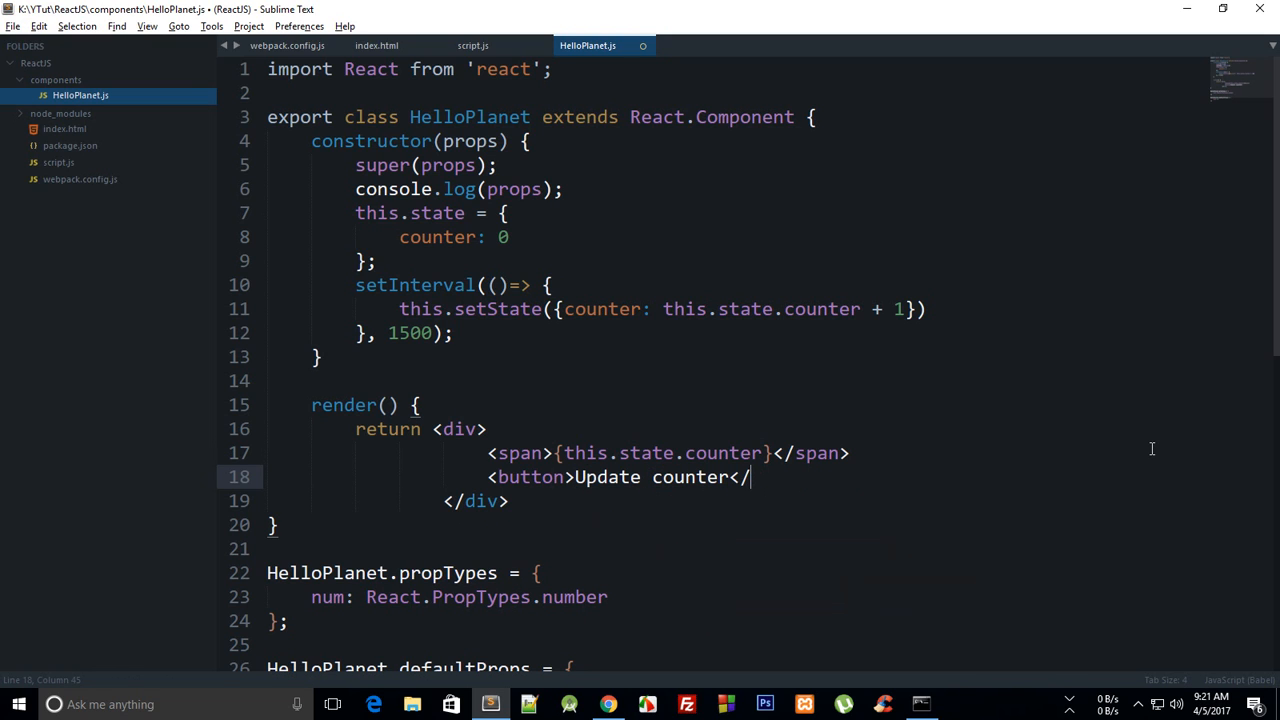
type("button>")
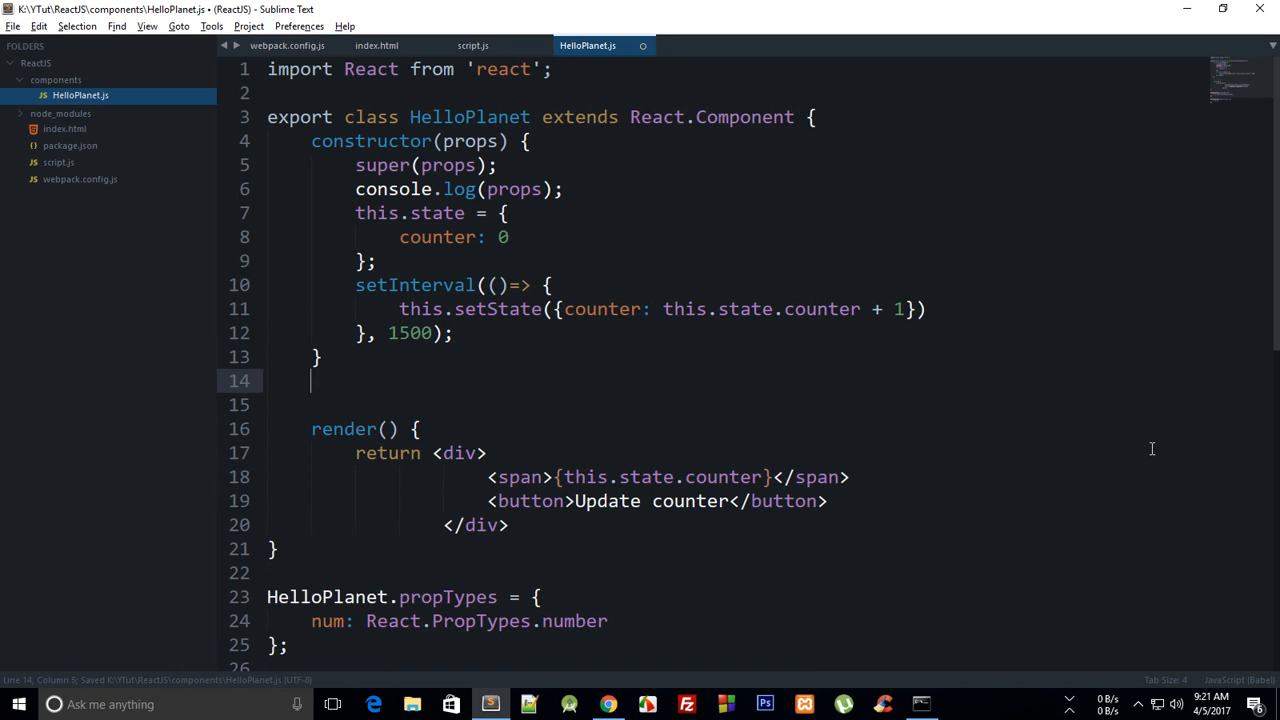
Step: Add an updateThisCounter() method that increments counter via this.setState
type("updateT")
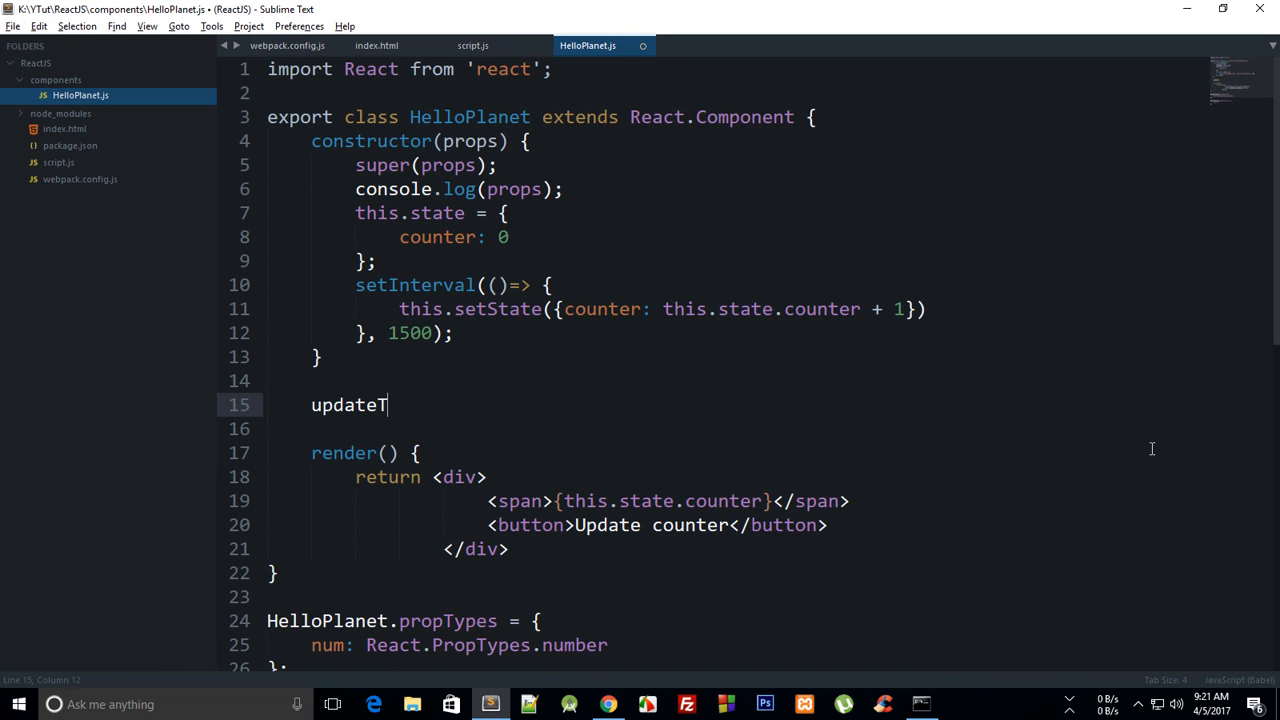
type("hisCounter() {")
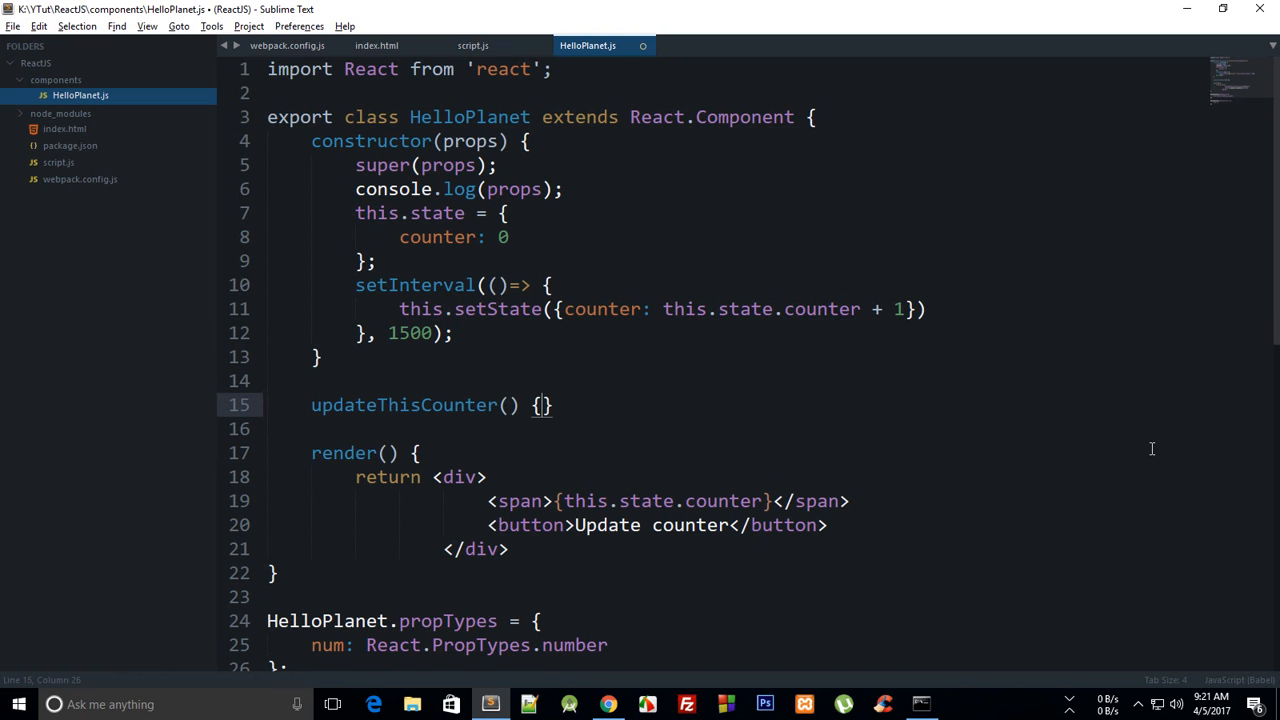
type("this.")
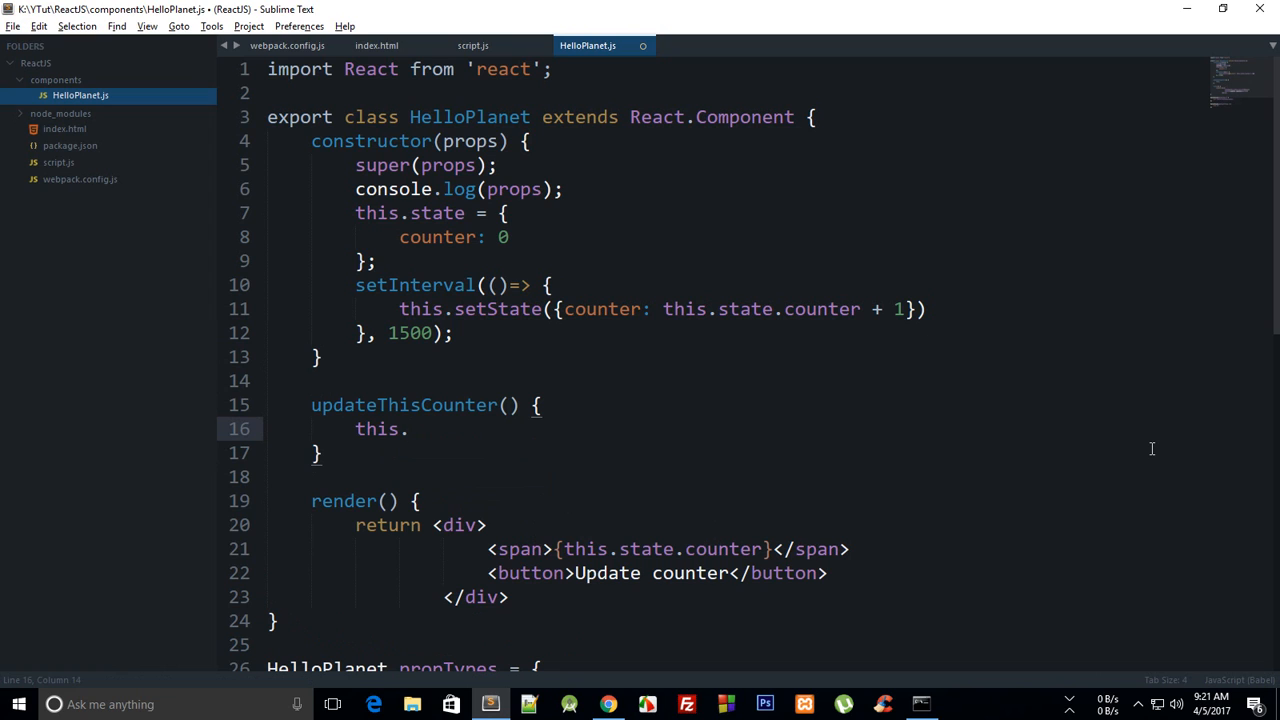
type("set")
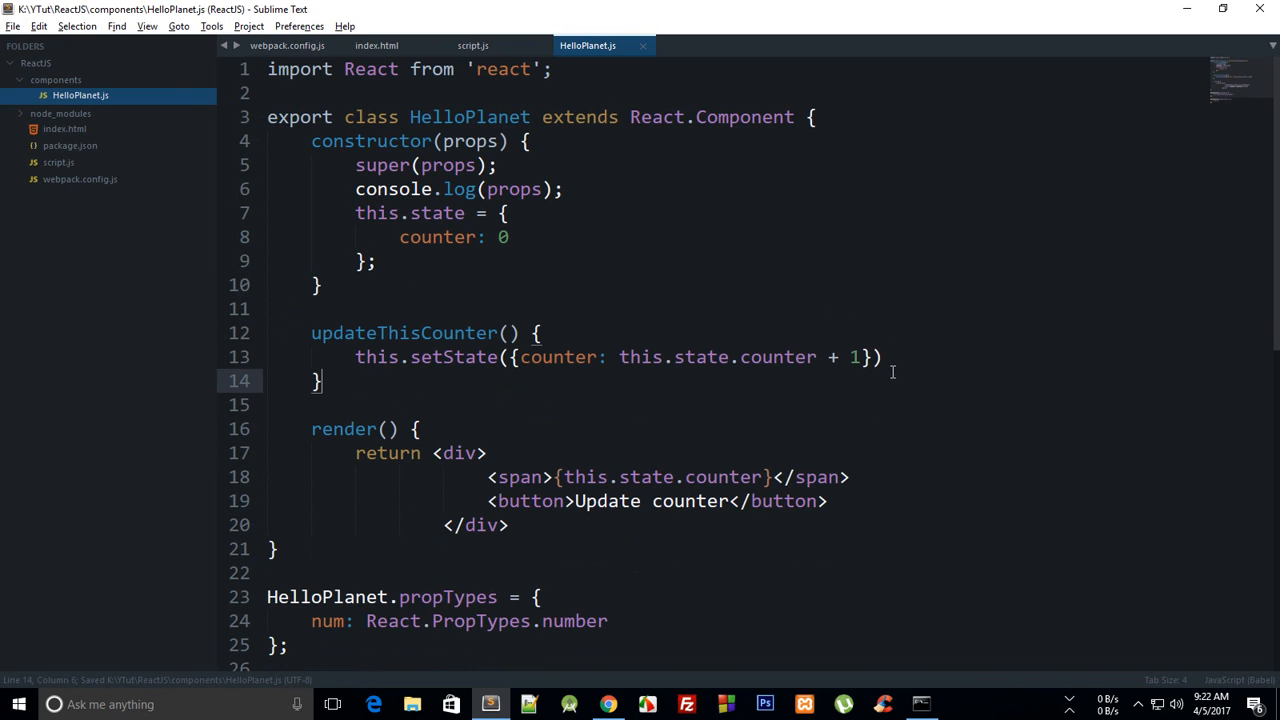
type(";")
left_click(548, 500)
type("on ")
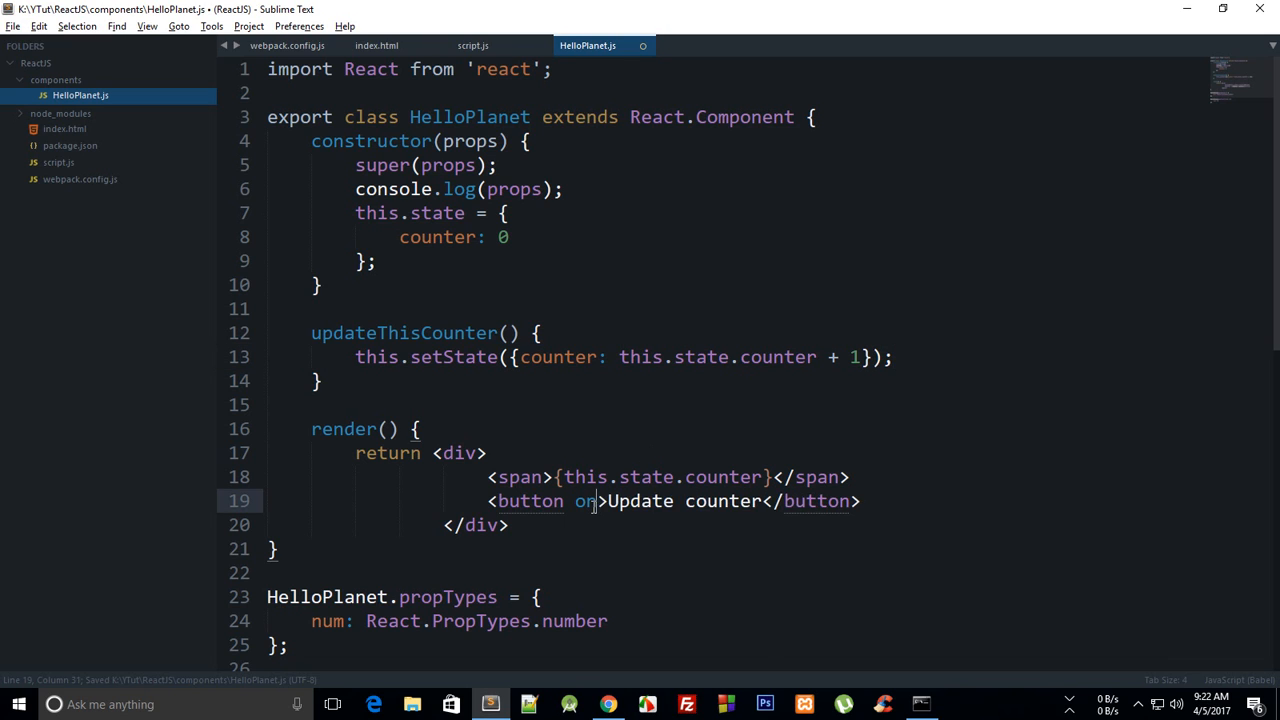
Step: Wire the button's onClick to this.updateThisCounter() and save so the app rebuilds
type("Click")
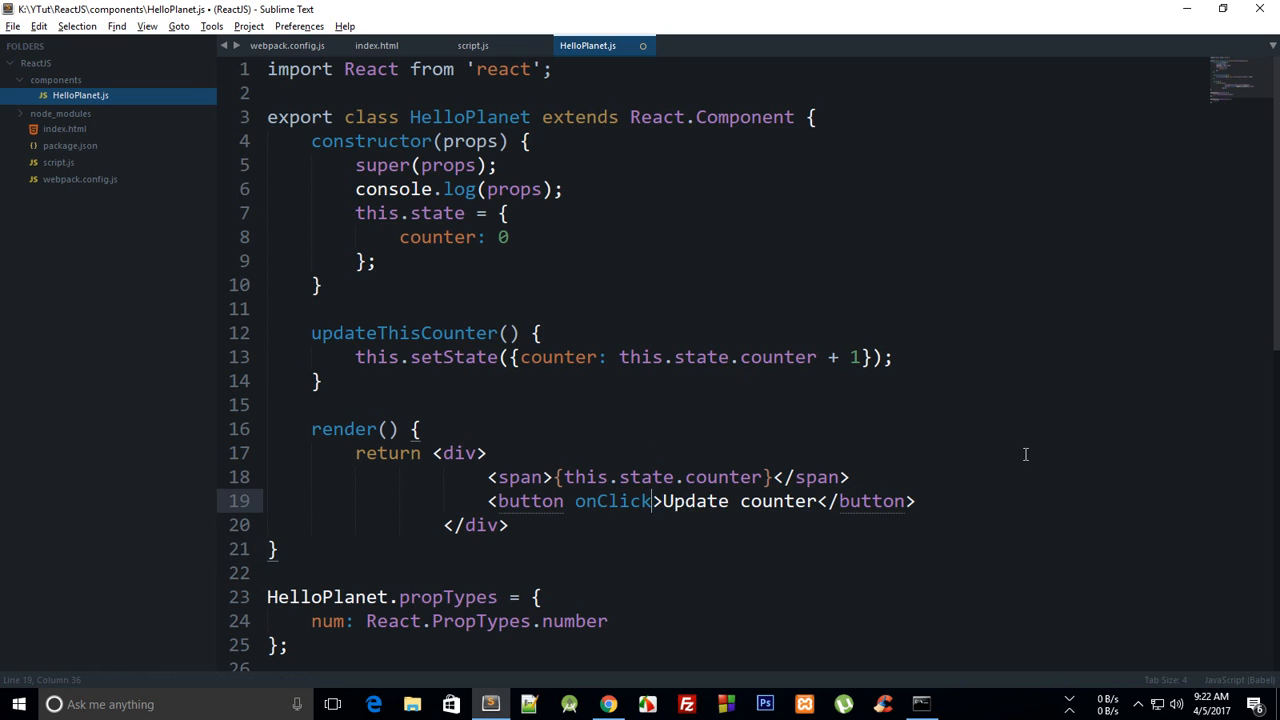
type("={")
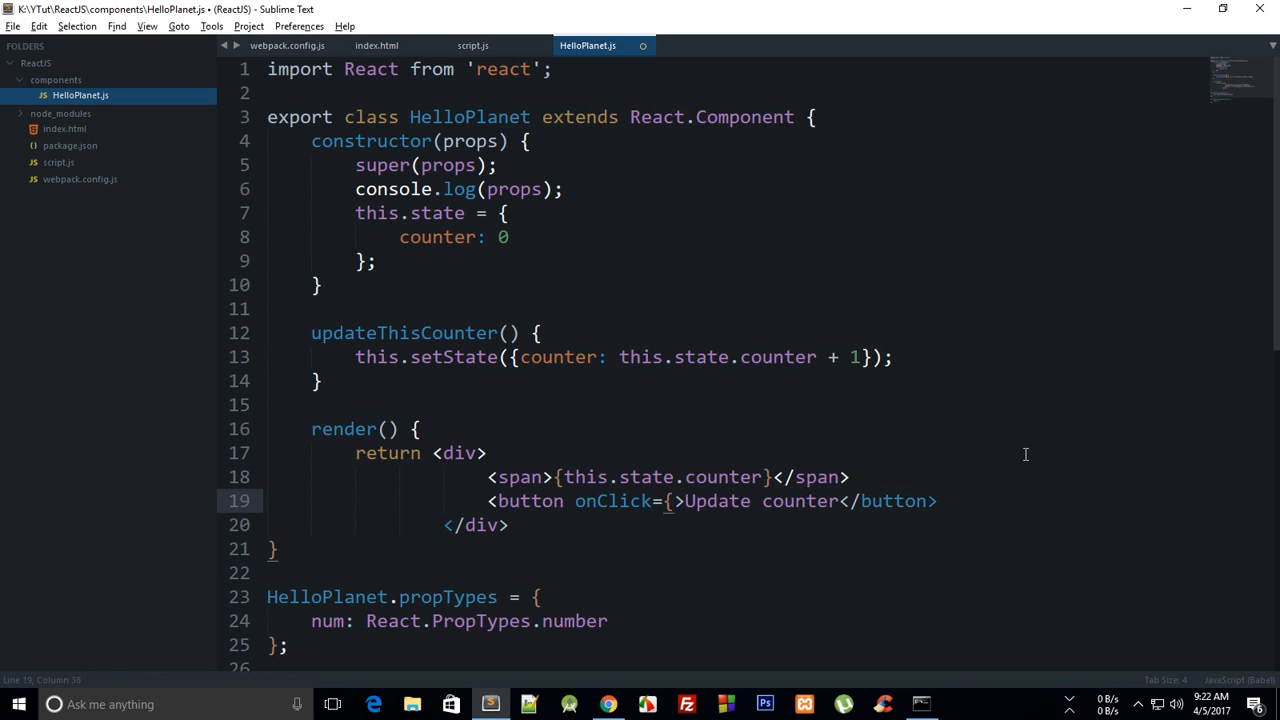
type("this.updateThisCounter")
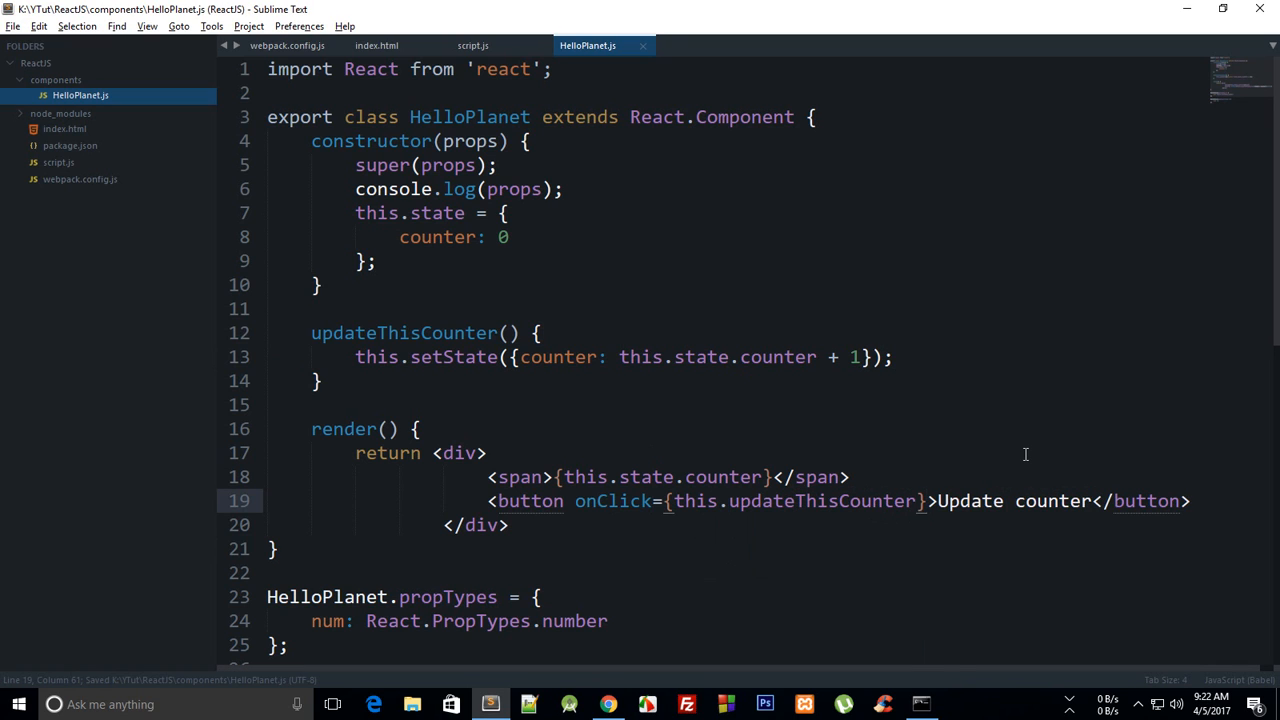
type("()")
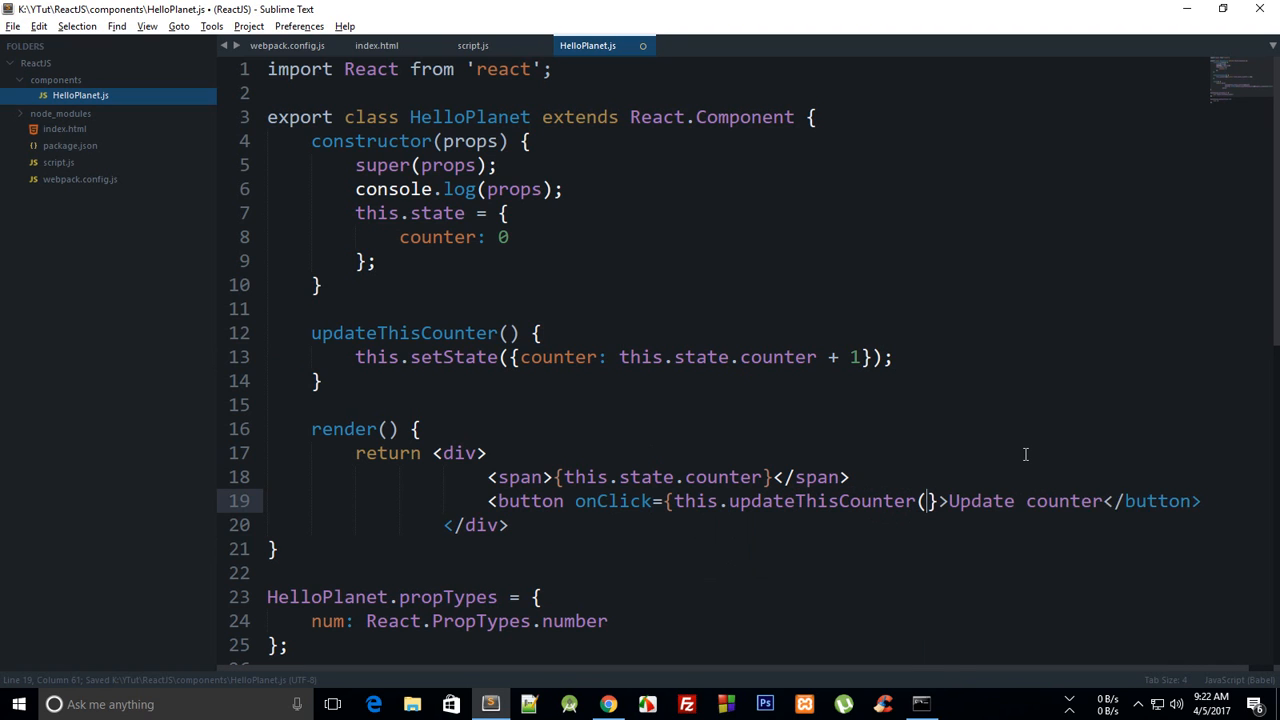
key("Backspace")
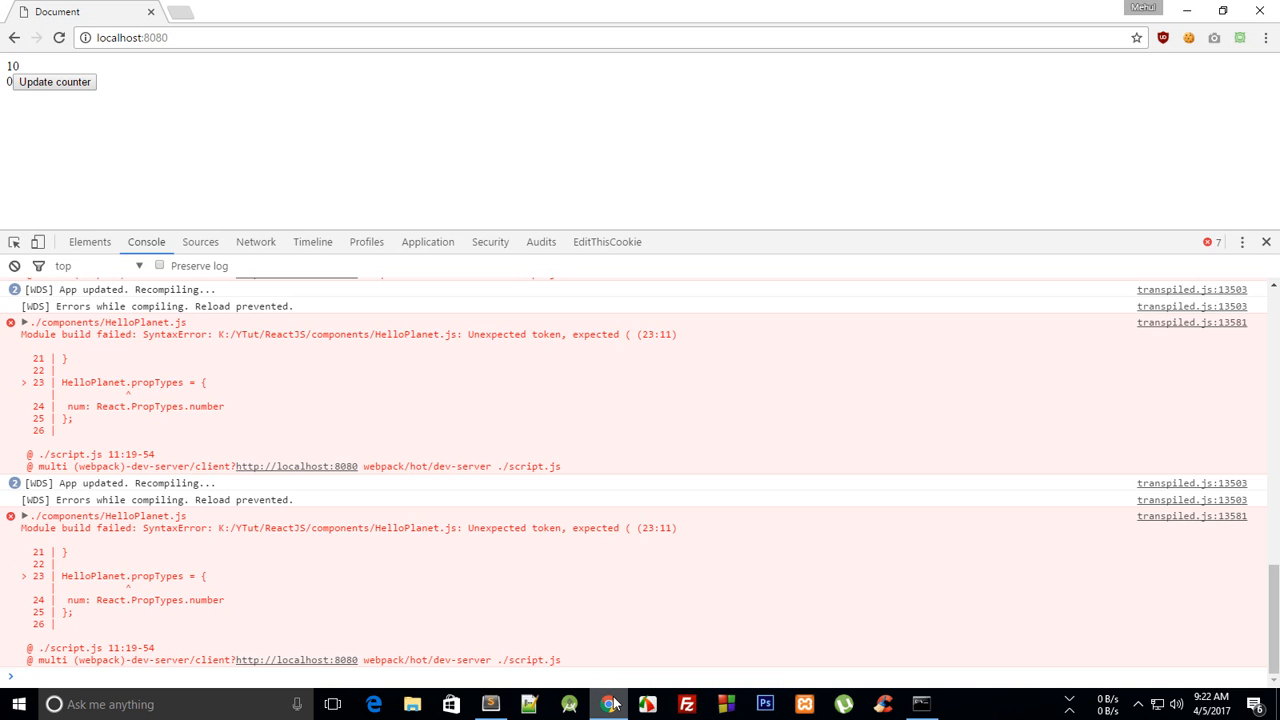
Step: Review the console errors, remove propTypes/defaultProps and the () on onClick, and save
left_click(488, 704)
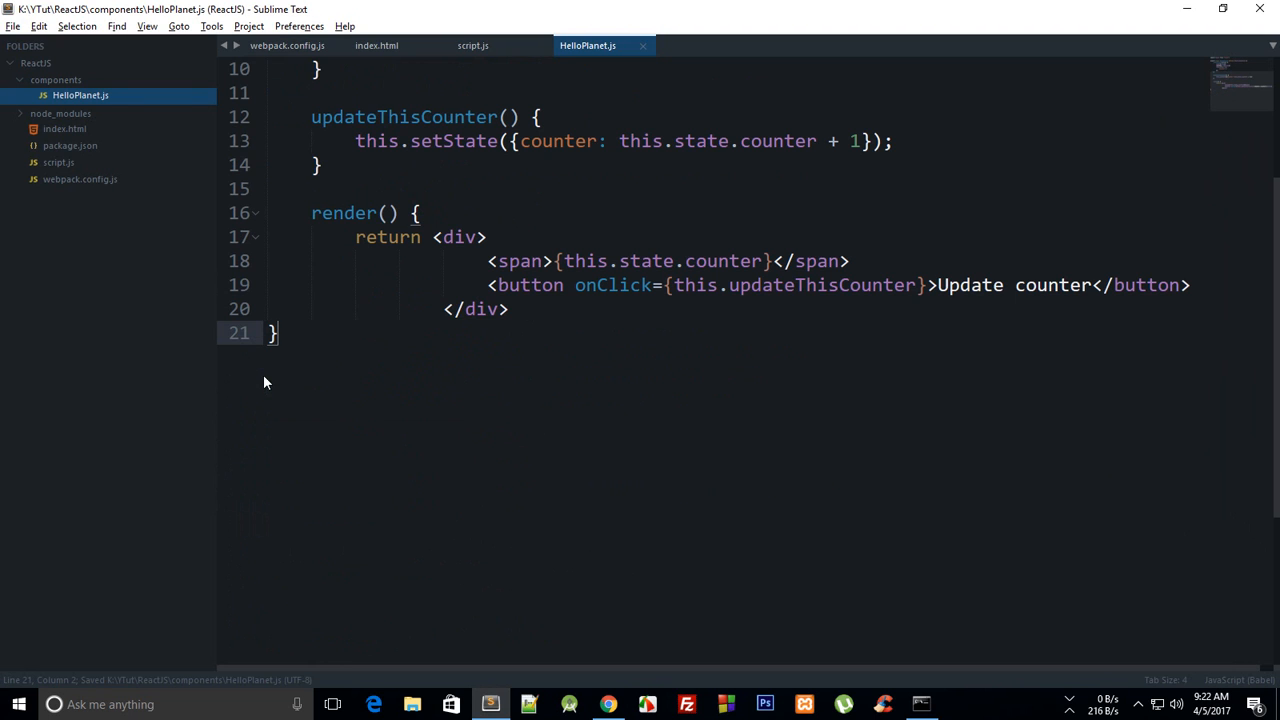
left_click(608, 704)
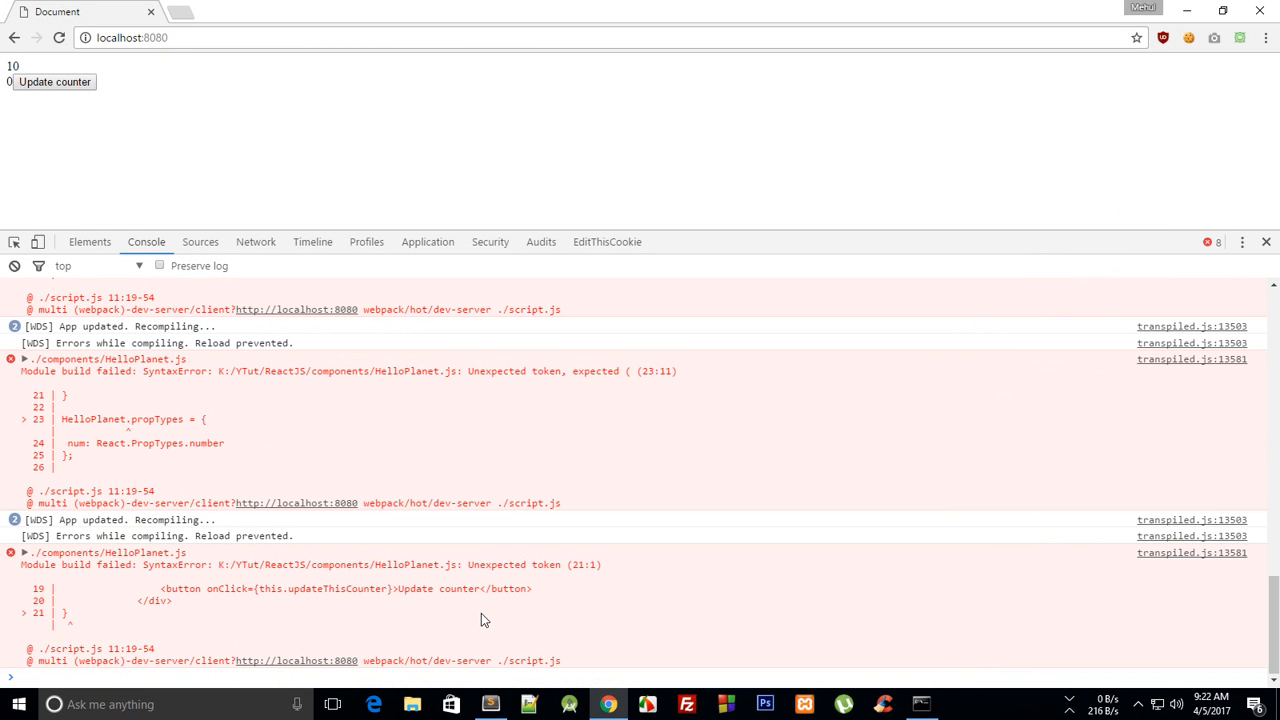
mouse_move(212, 580)
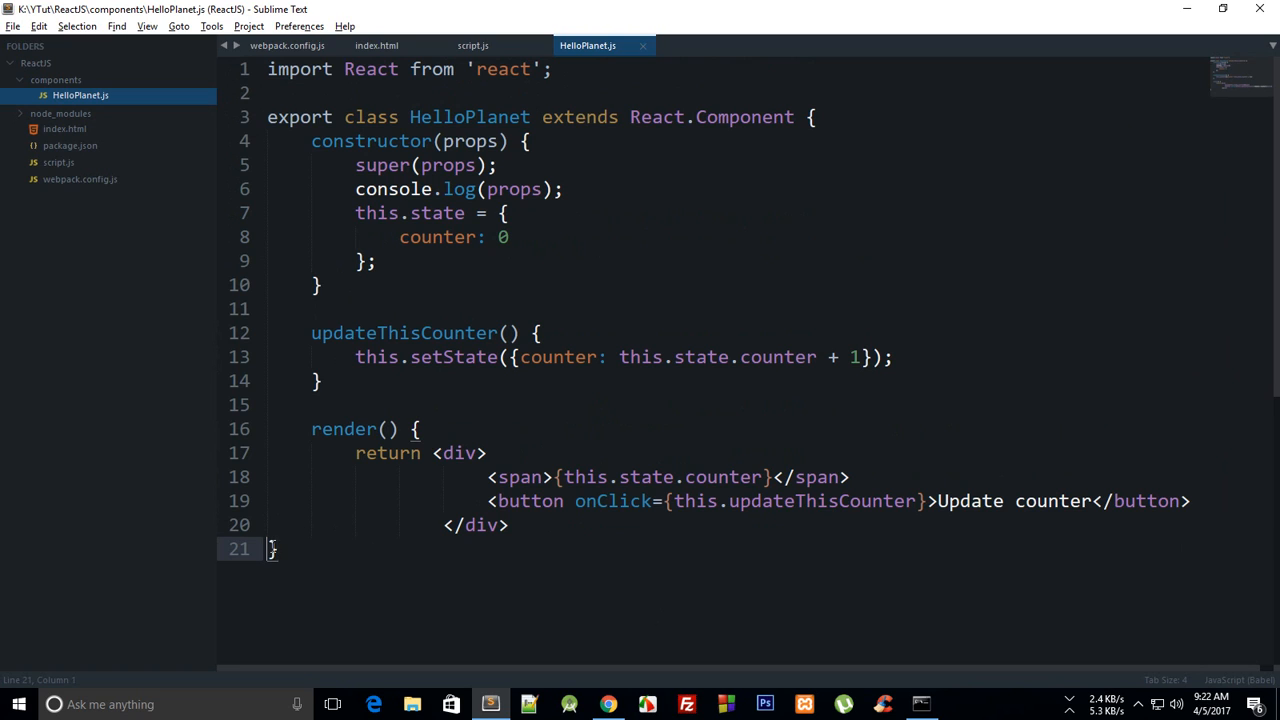
key("ctrl+s")
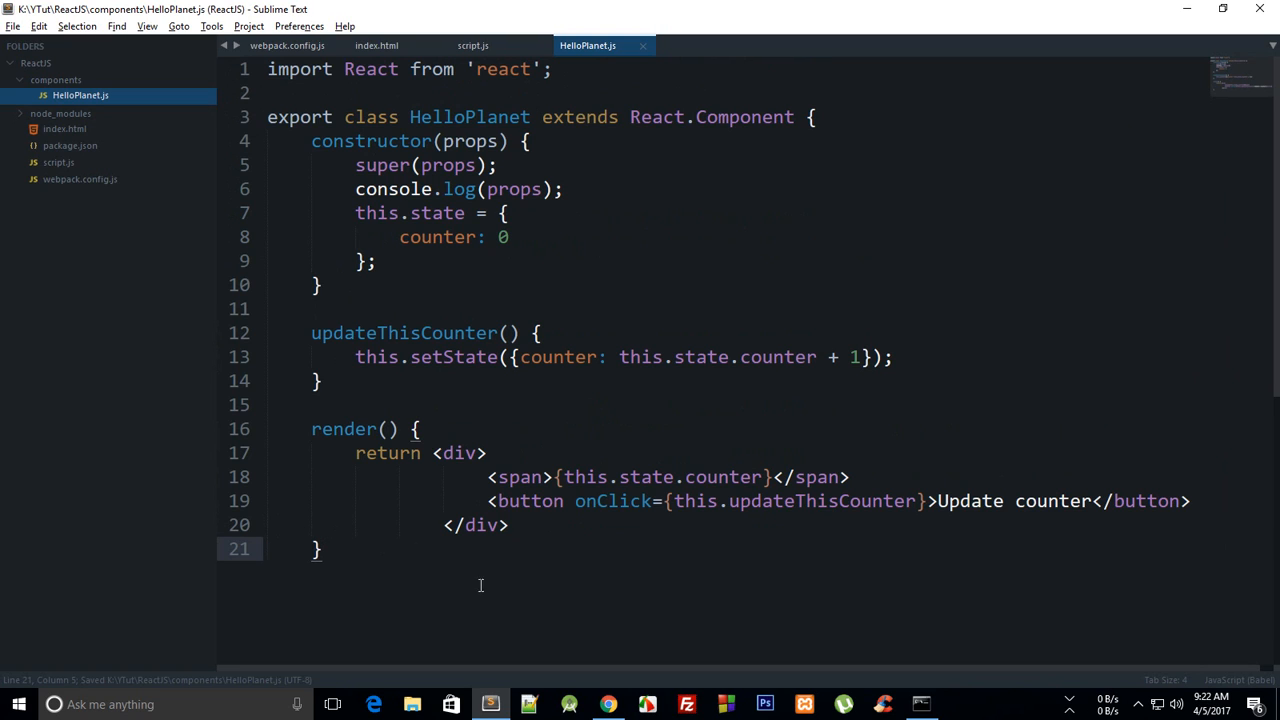
key("enter")
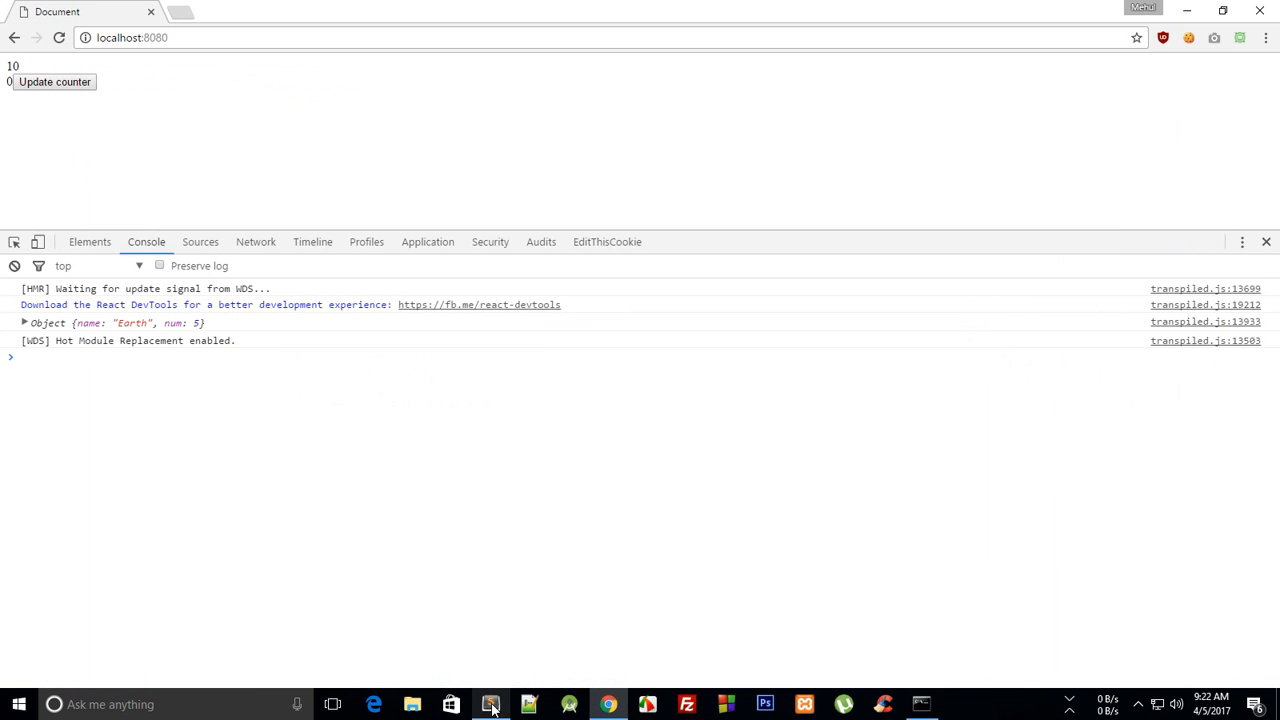
mouse_move(516, 696)
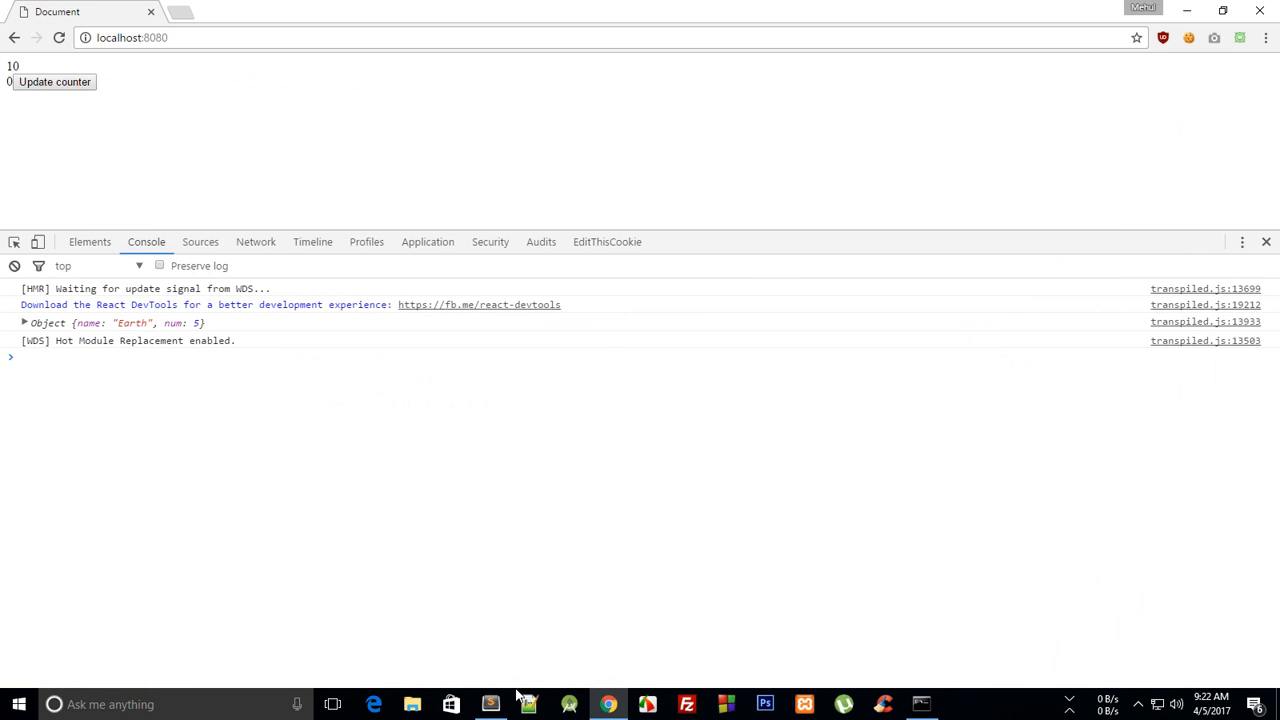
Step: Click Update counter in Chrome, see the setState-of-null TypeError, and reopen HelloPlanet.js
left_click(488, 704)
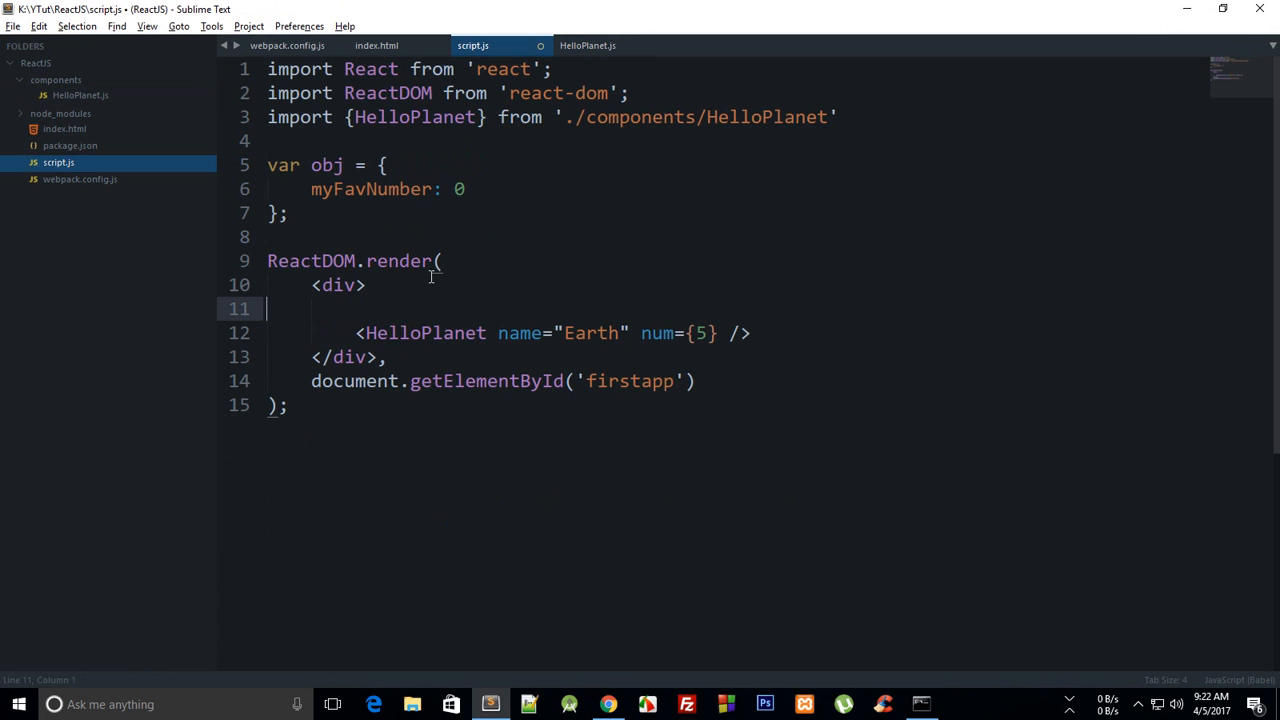
left_click(608, 704)
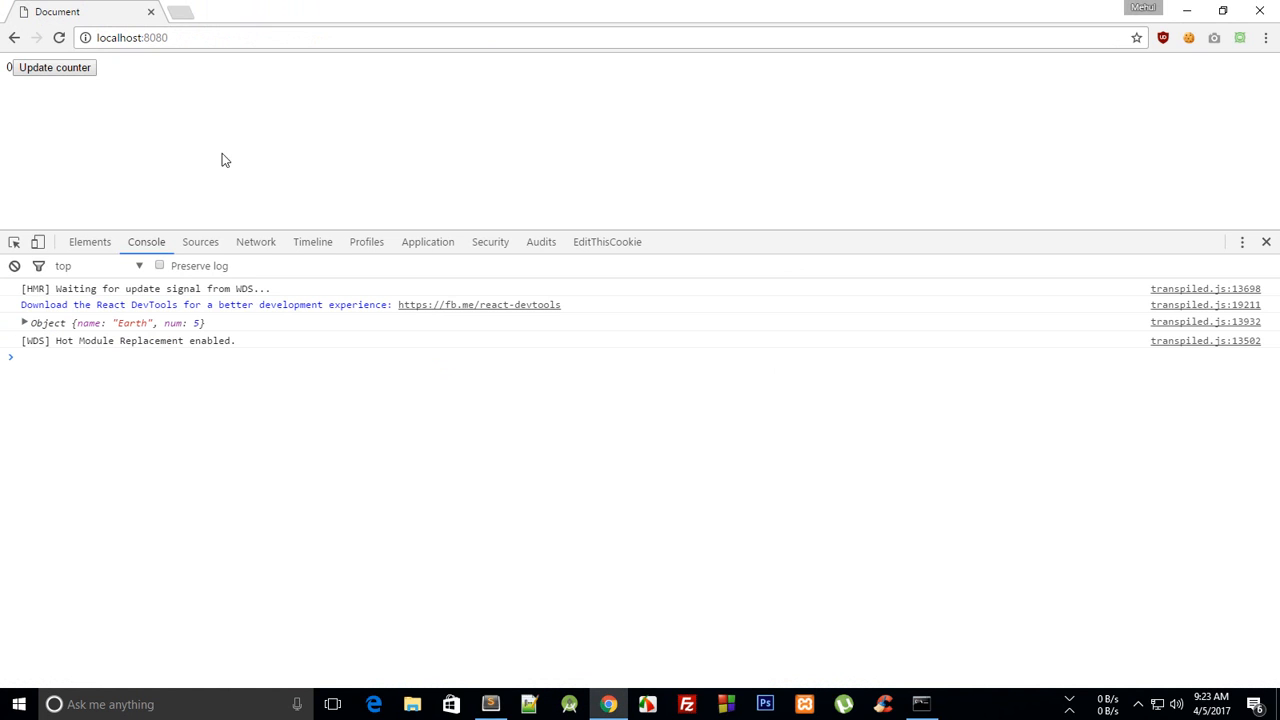
left_click(54, 68)
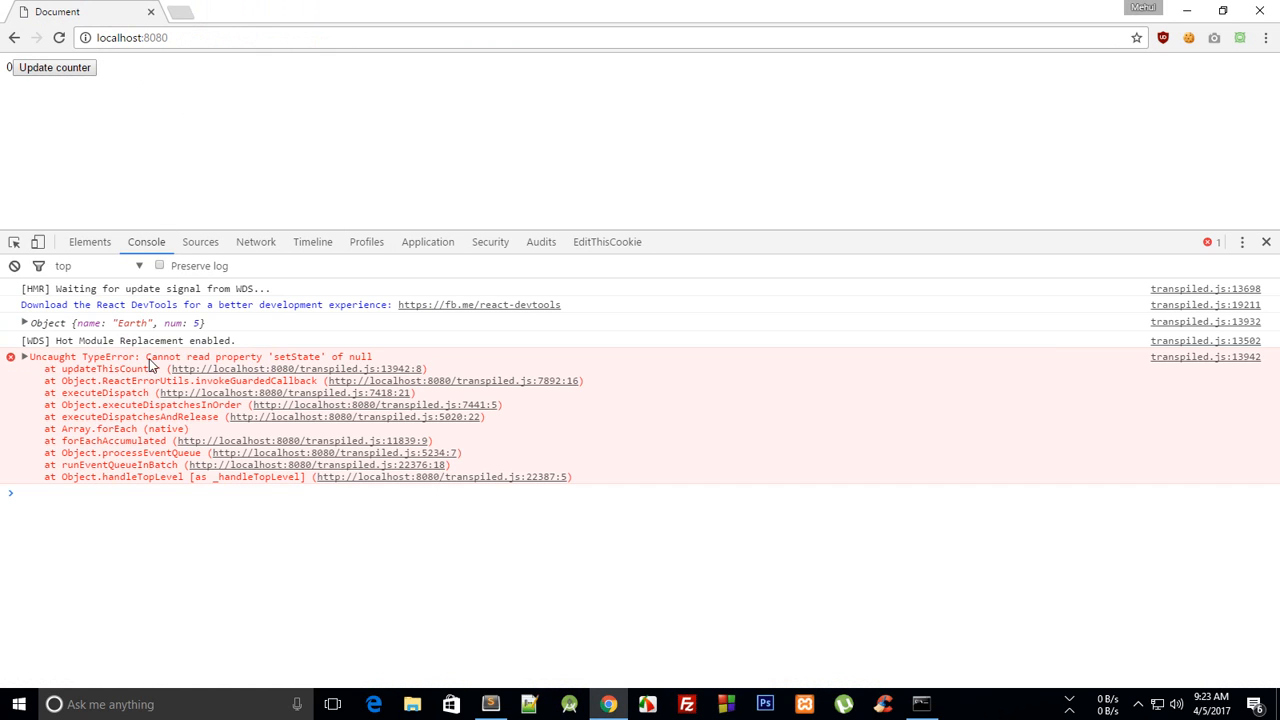
mouse_move(378, 360)
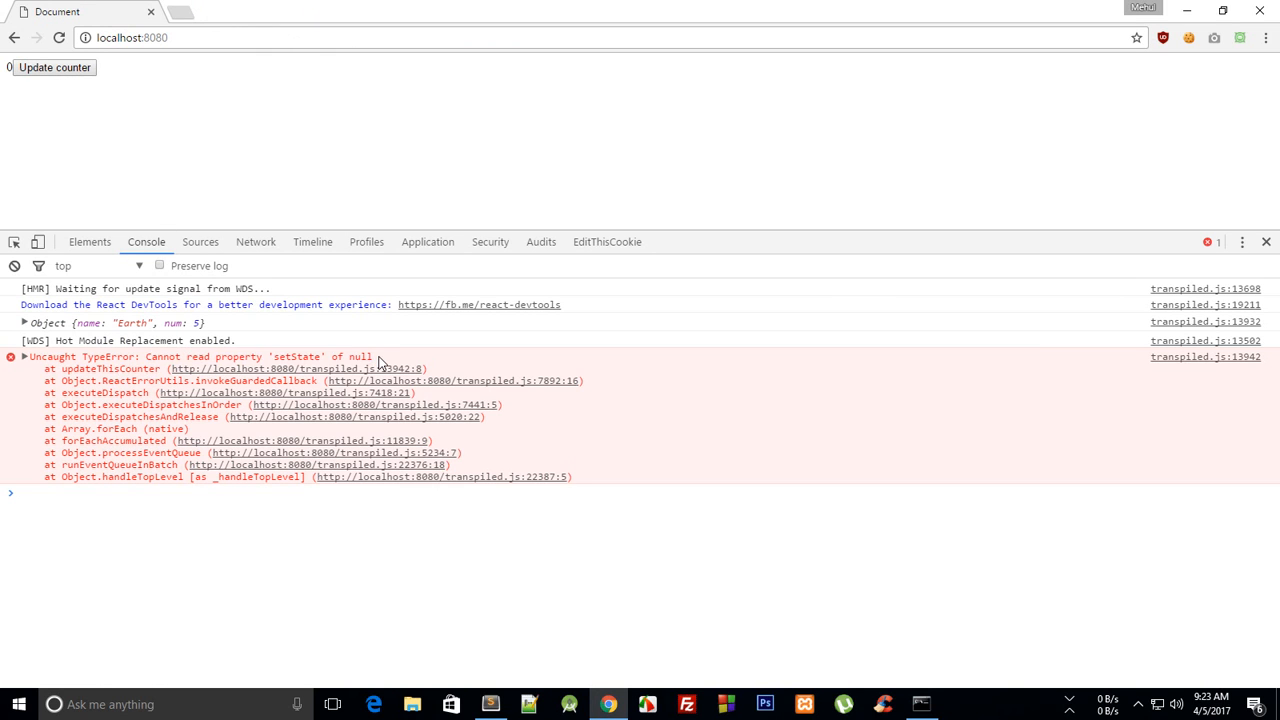
left_click(488, 704)
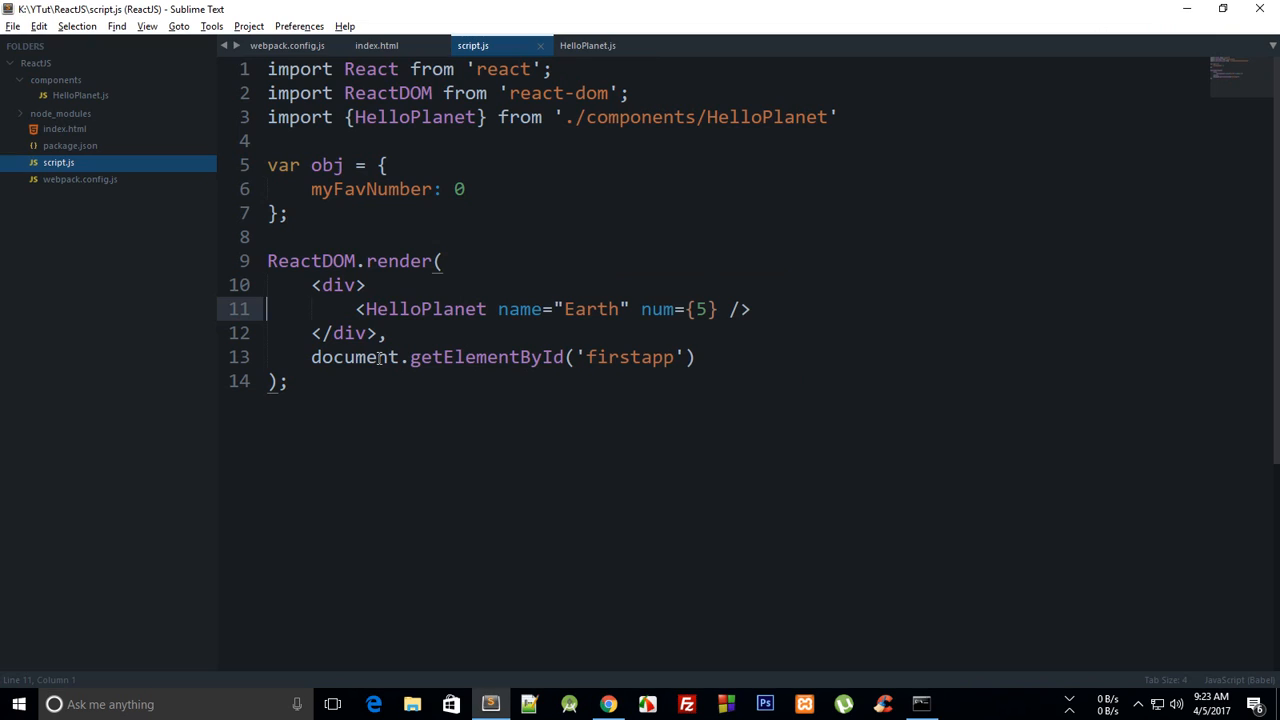
left_click(588, 44)
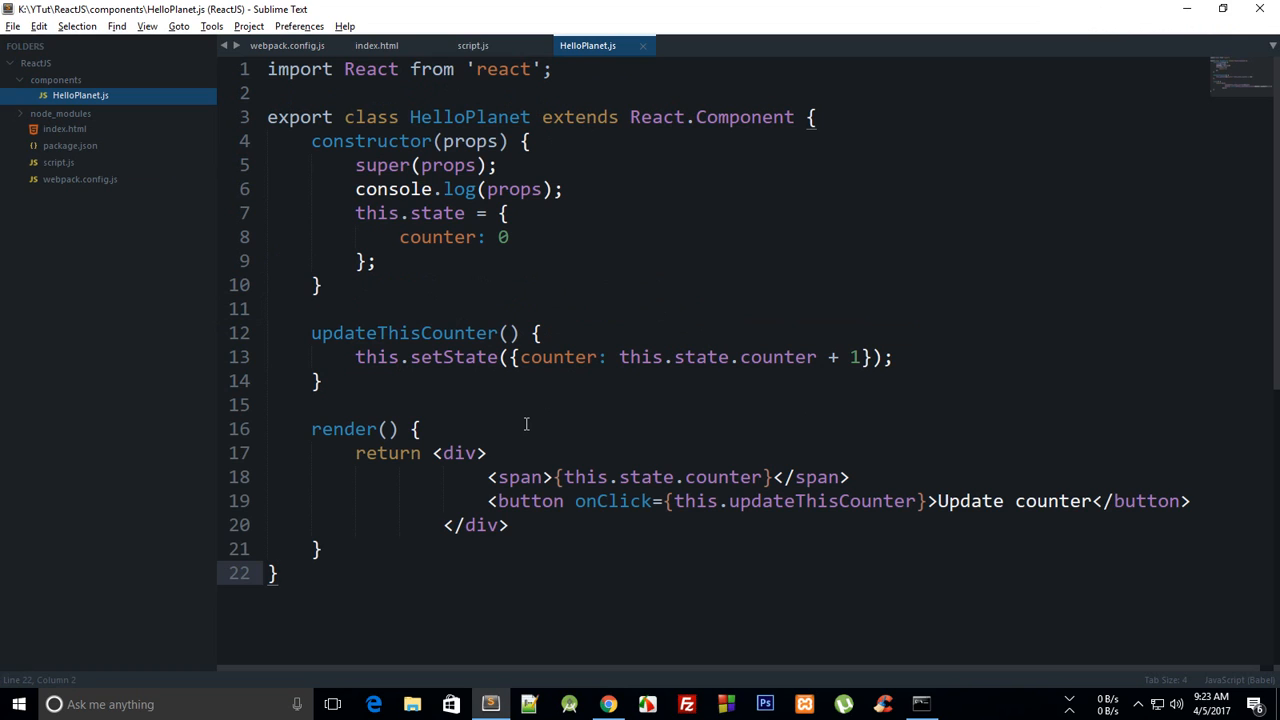
Step: Add this.updateThisCounter = this.updateThisCounter.bind(this); inside the constructor
double_click(376, 356)
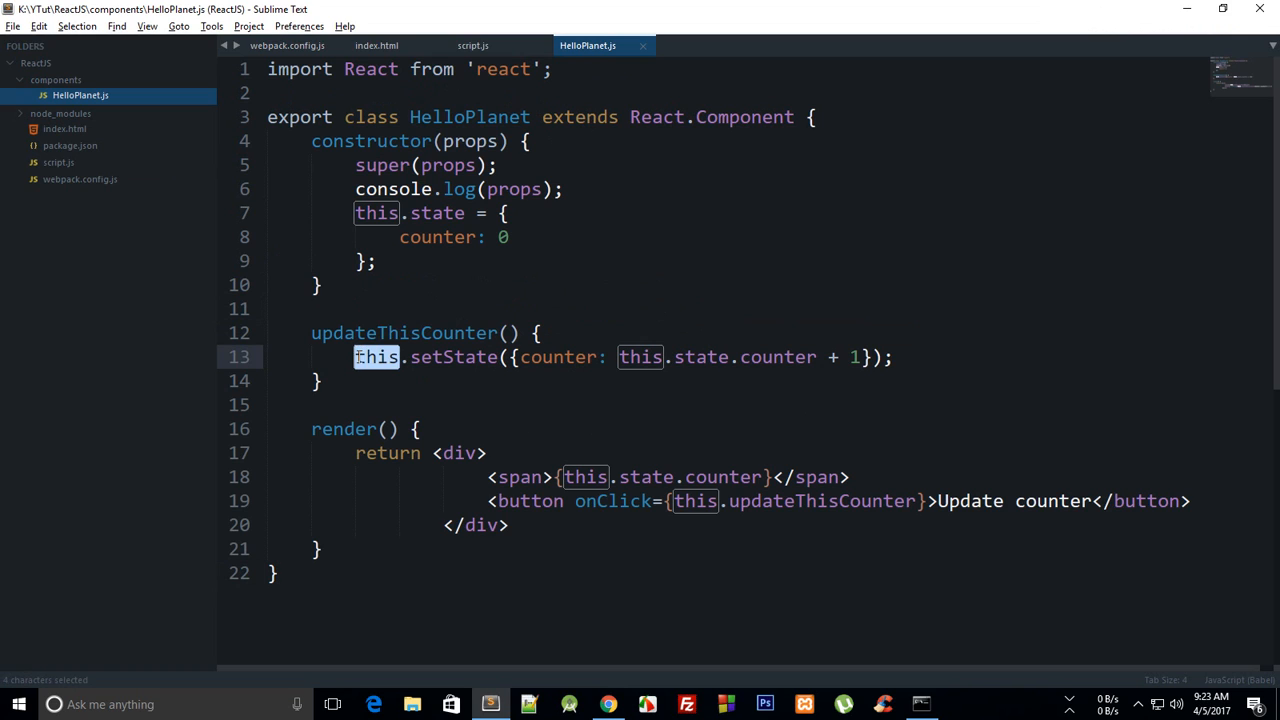
left_click(378, 404)
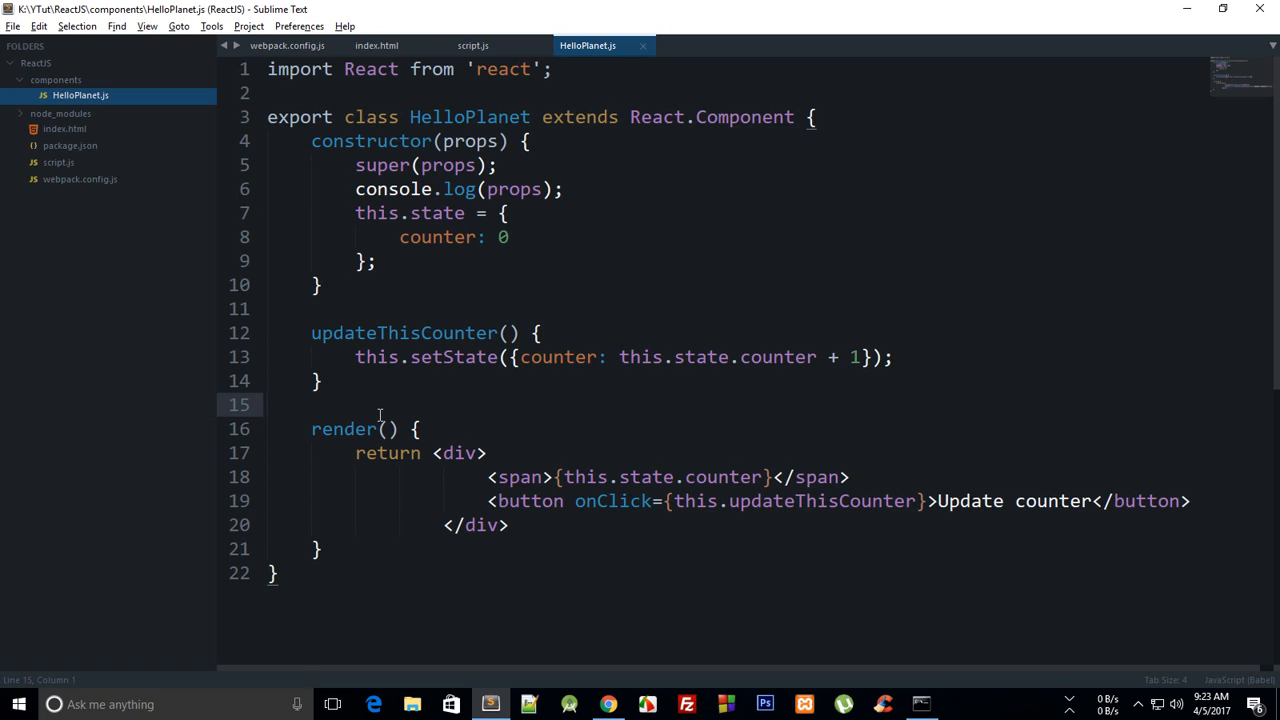
left_click(268, 404)
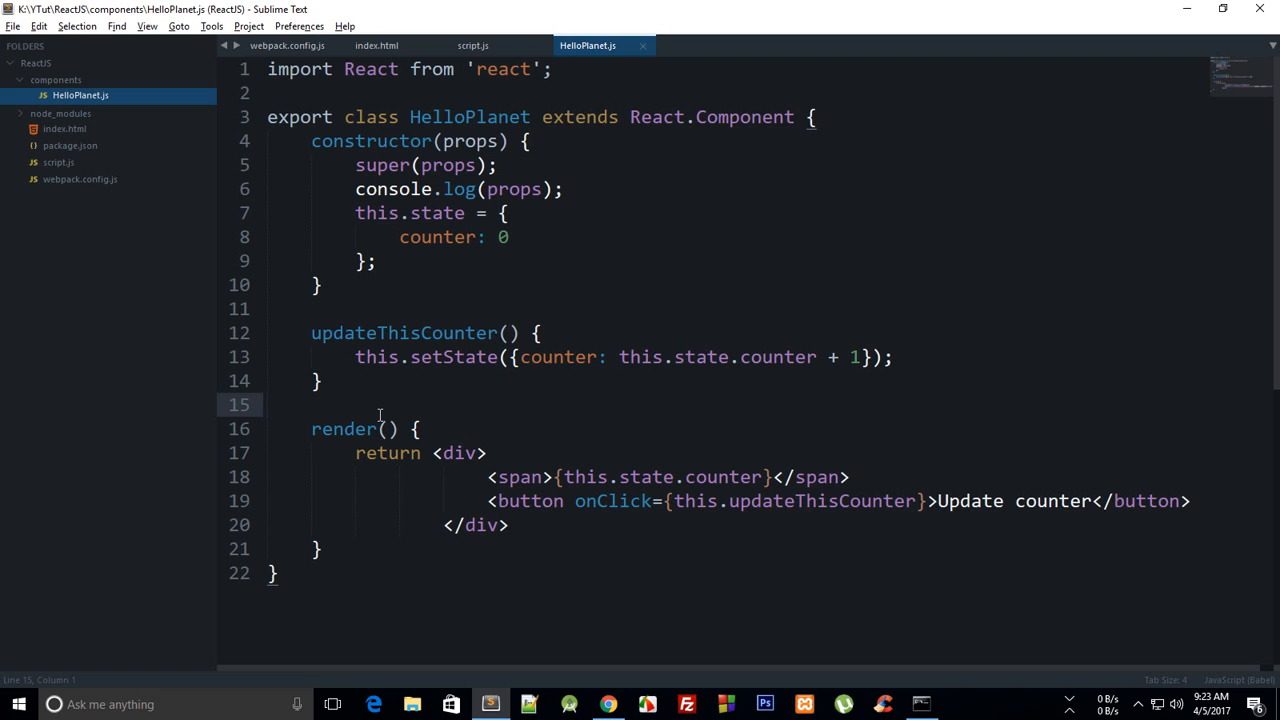
left_click(380, 260)
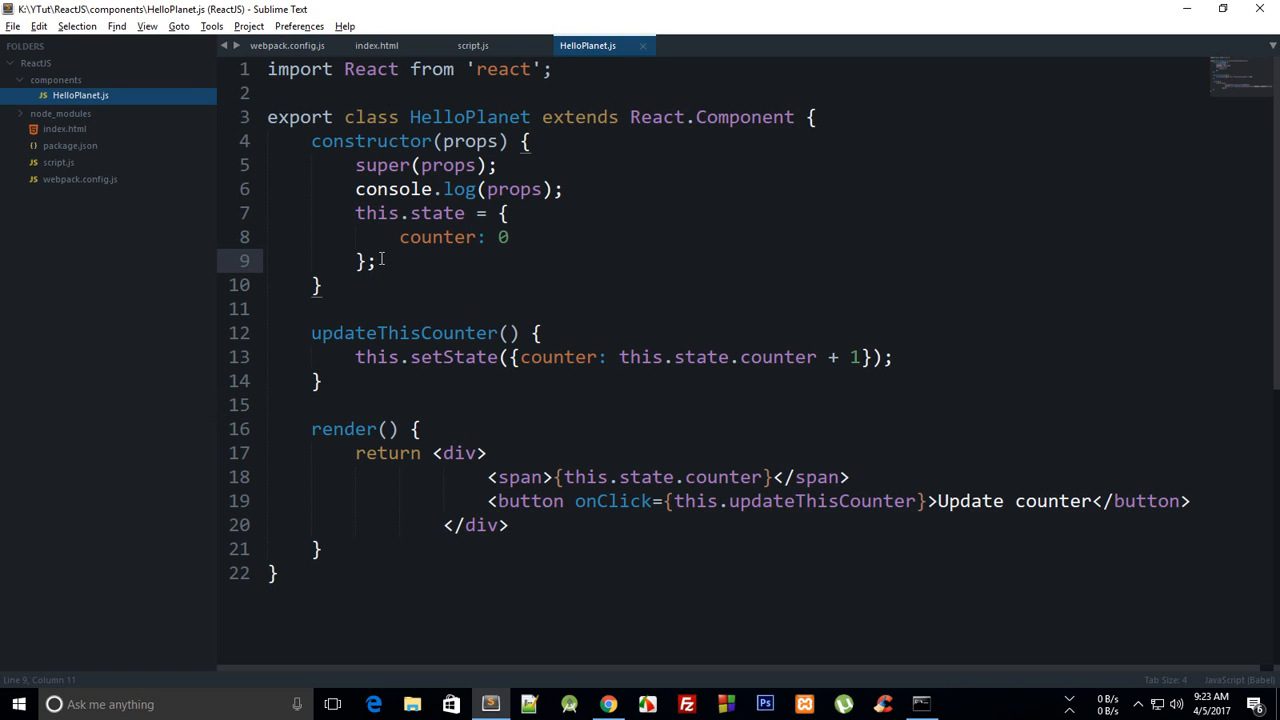
type("this.updateThisCounter =")
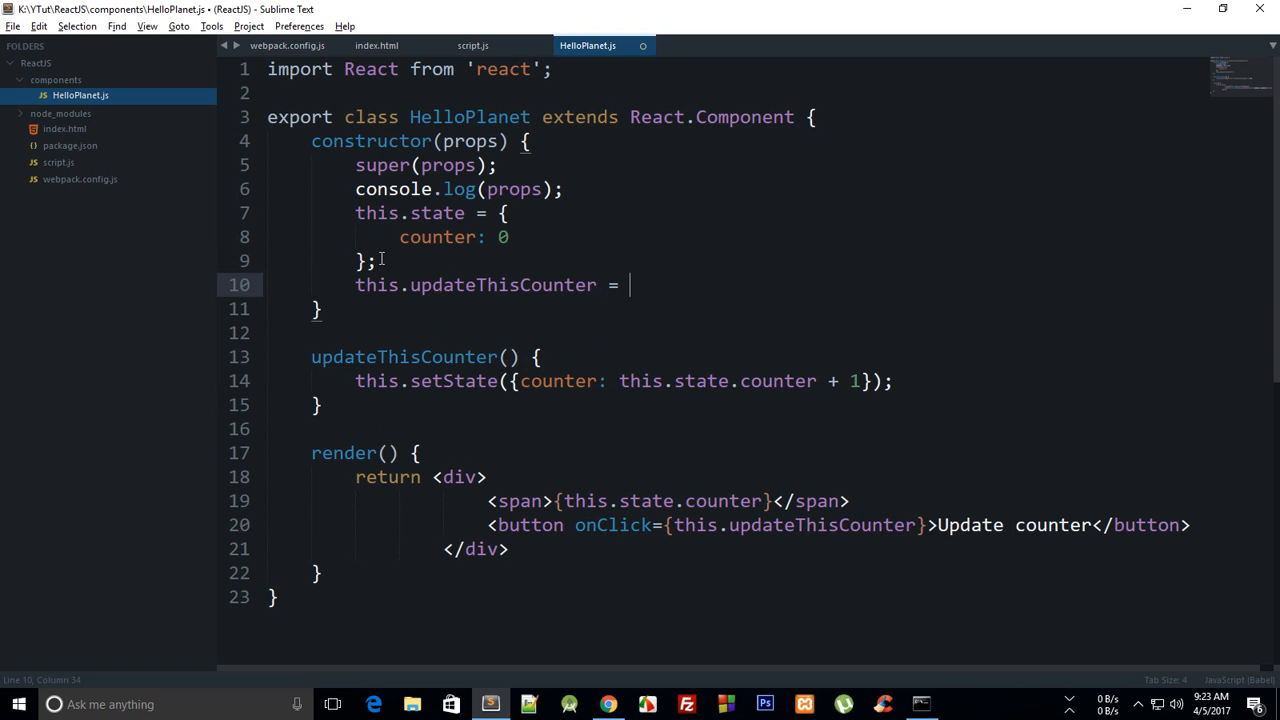
type("this.updateThisCounter.bind(this);")
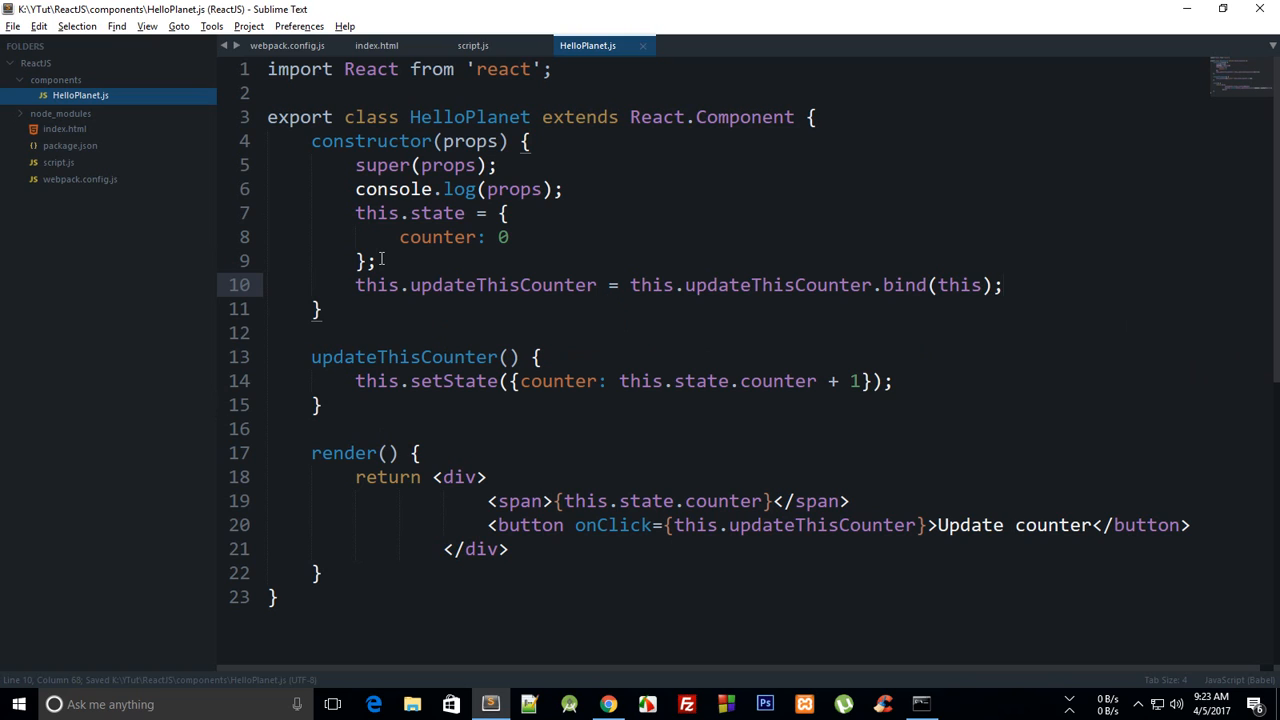
left_click(1004, 284)
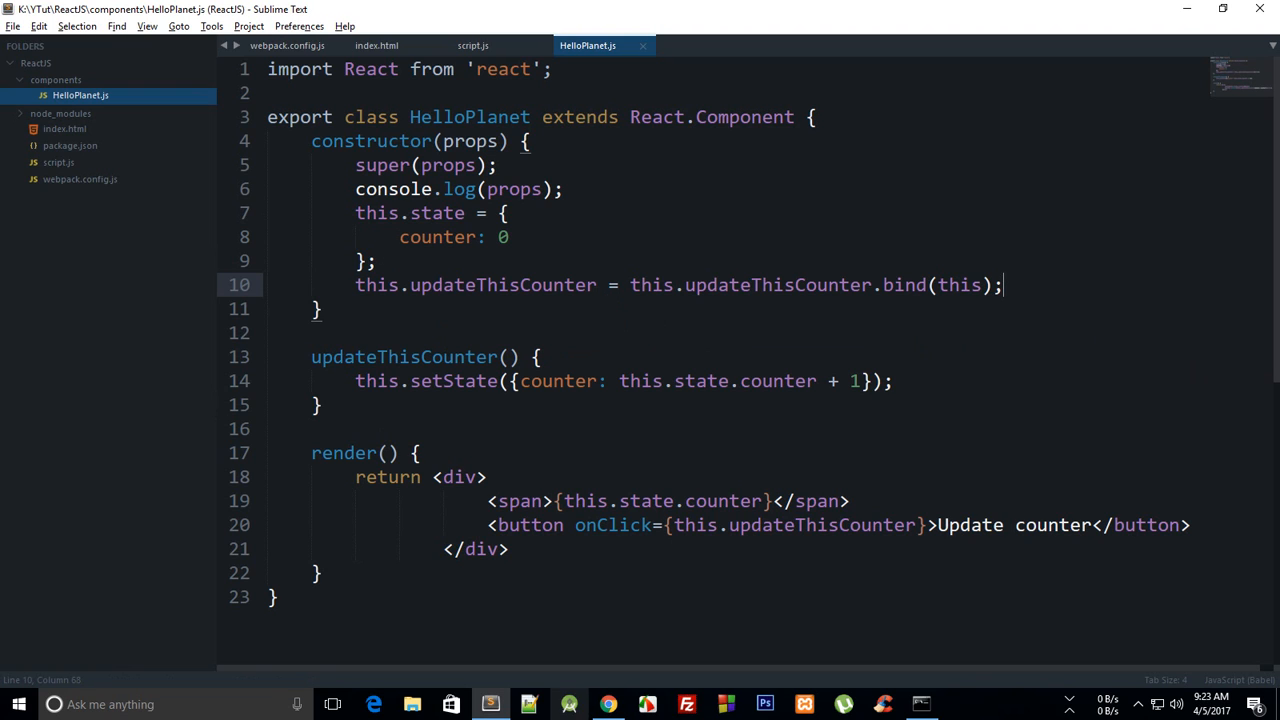
Step: Click Update counter in Chrome to confirm the count now increments without errors
left_click(608, 704)
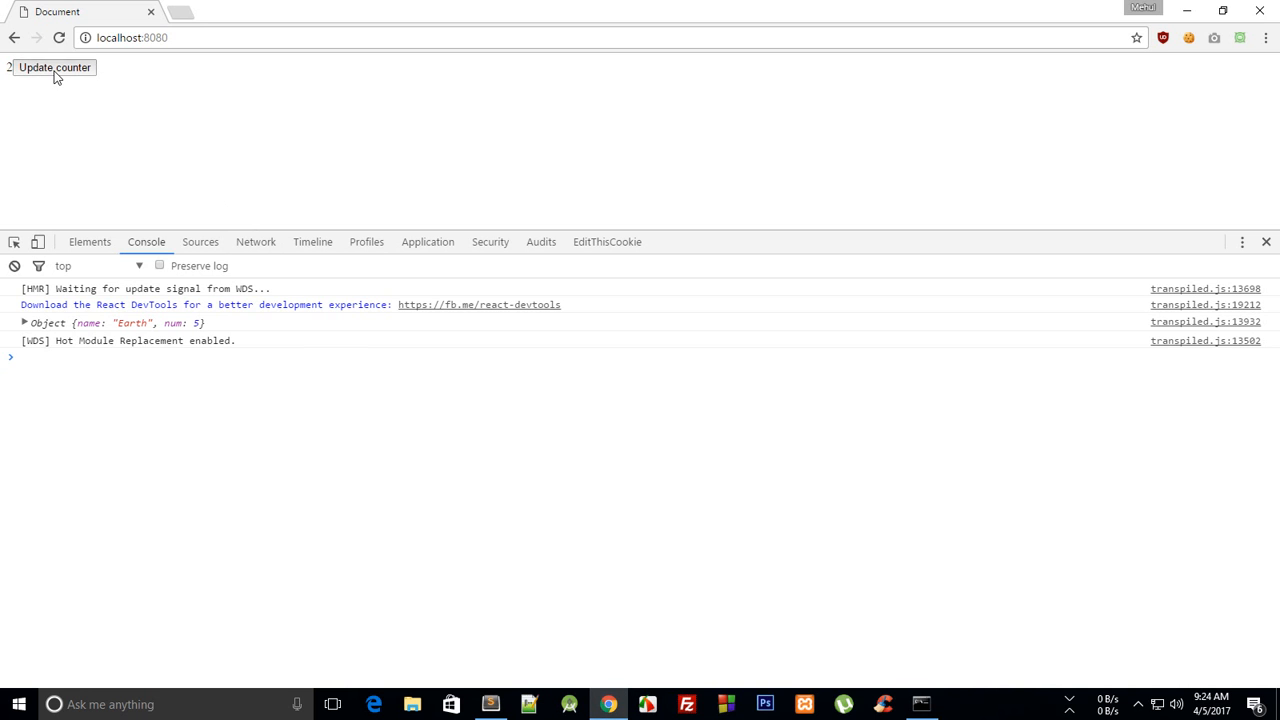
left_click(54, 68)
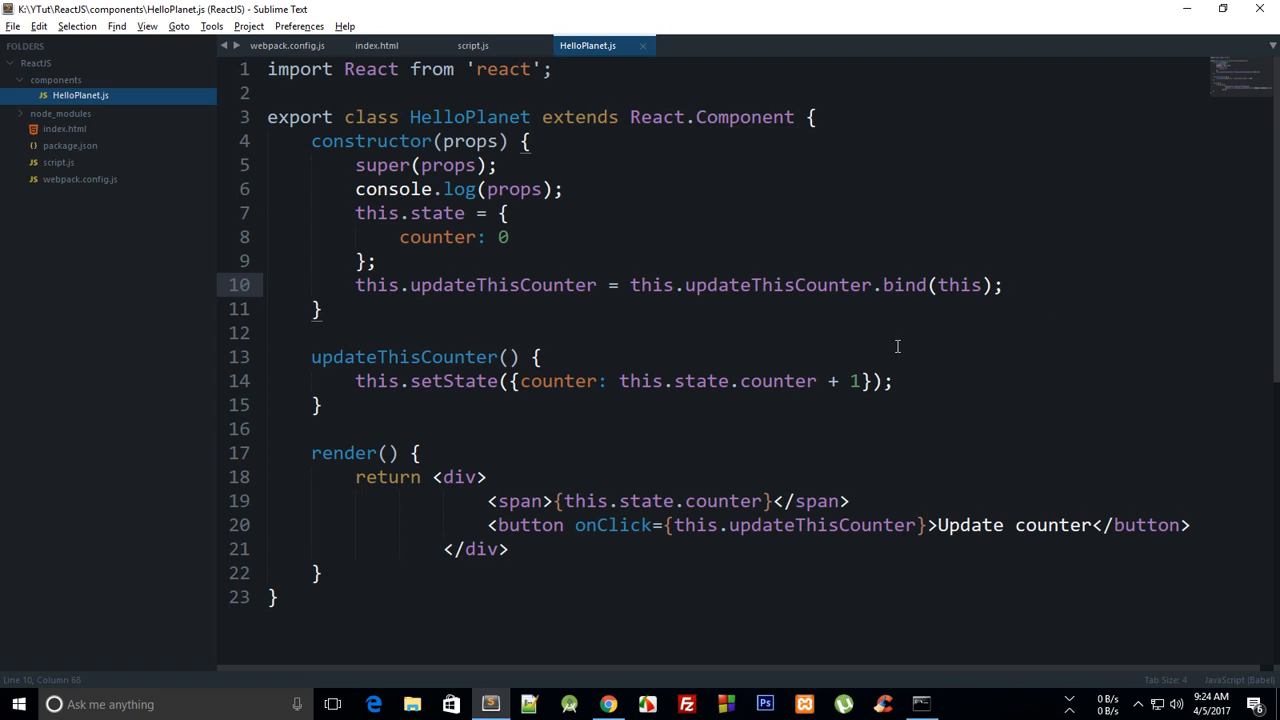
mouse_move(404, 200)
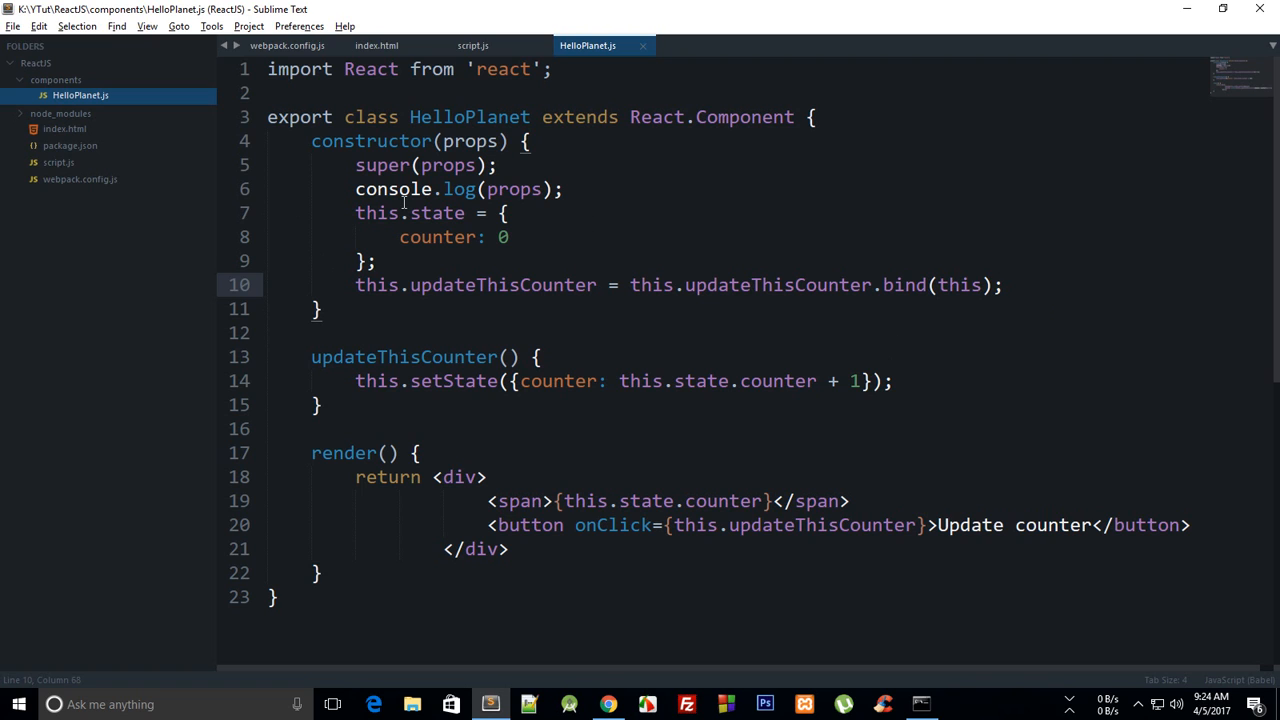
Step: Review the constructor binding and the updateThisCounter method without changing the file
double_click(376, 284)
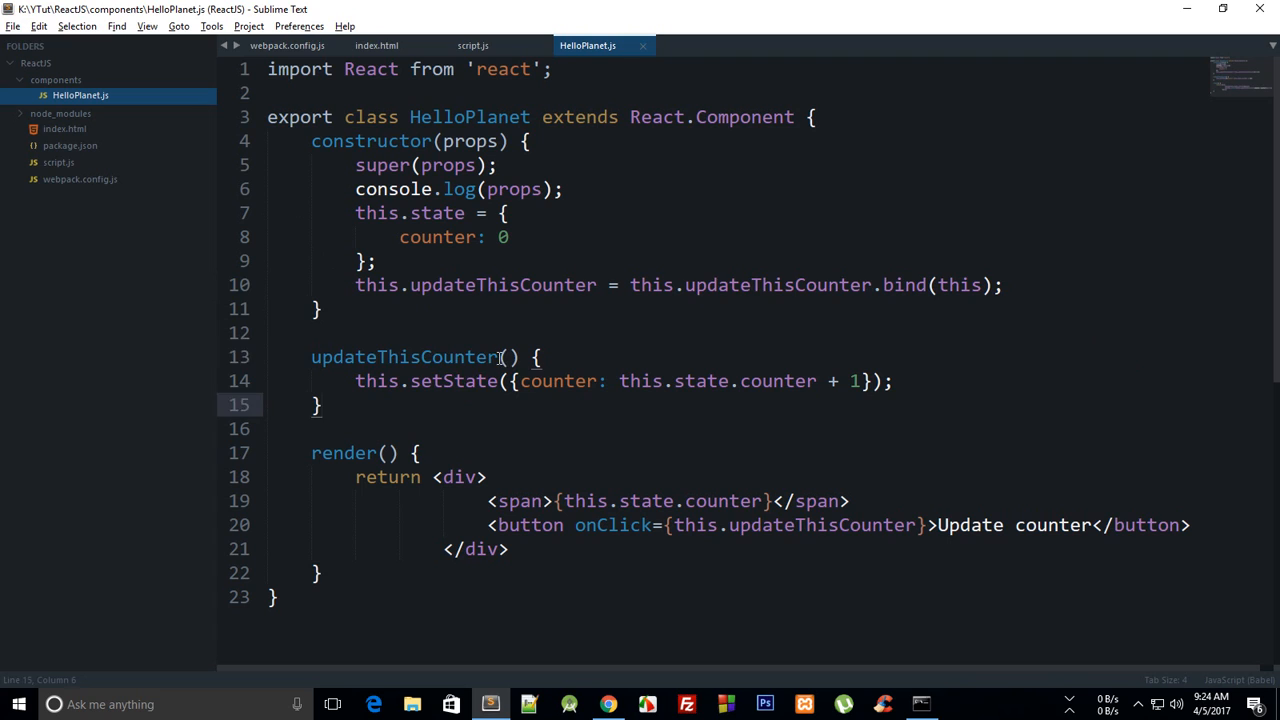
left_click(398, 452)
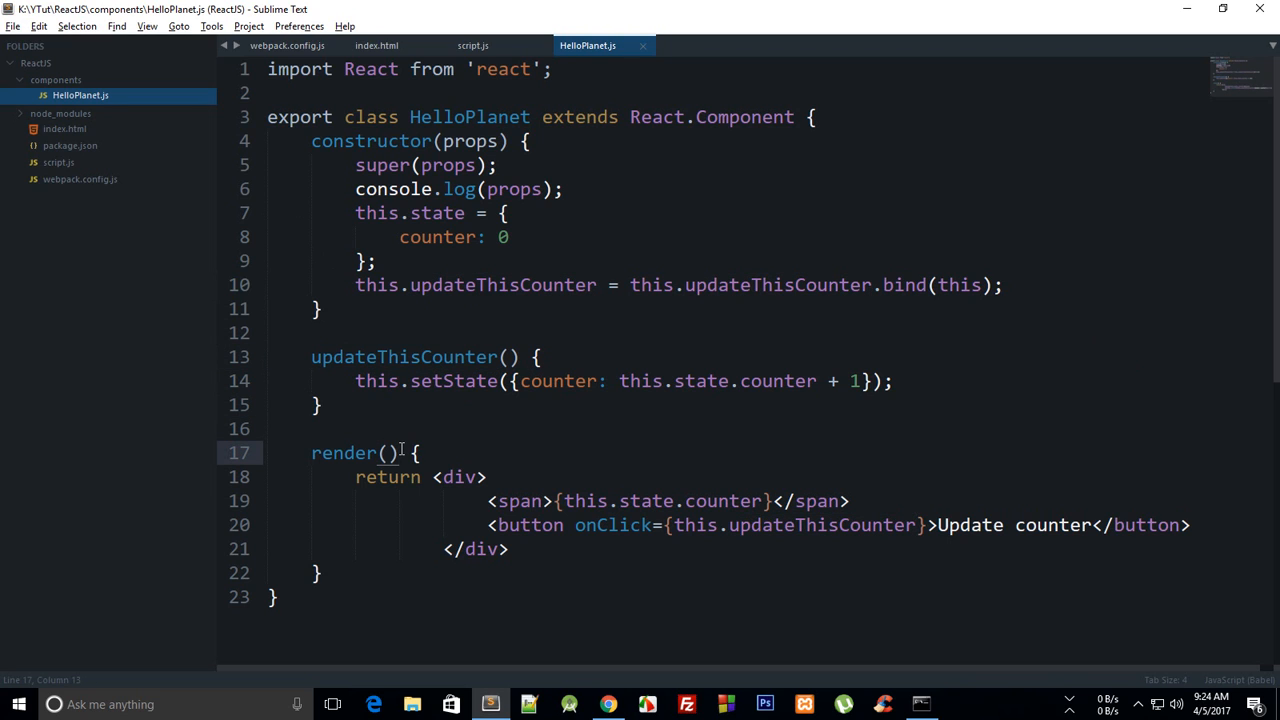
mouse_move(984, 284)
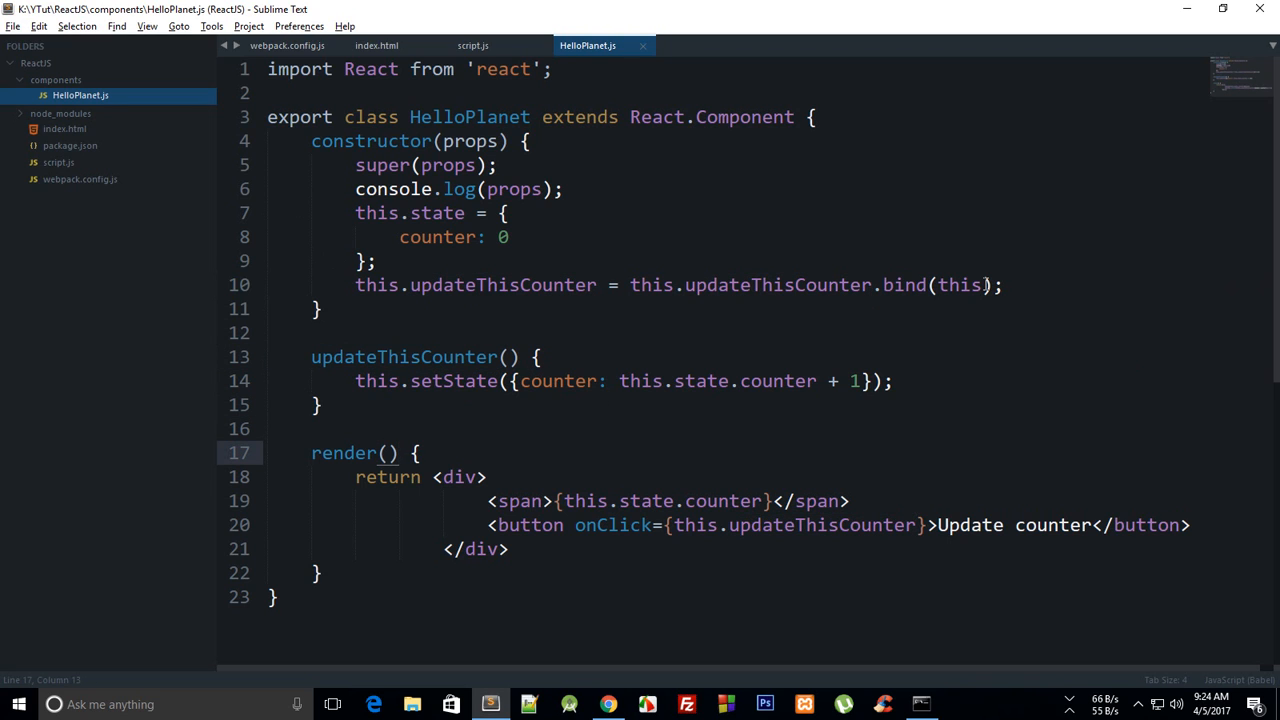
double_click(960, 284)
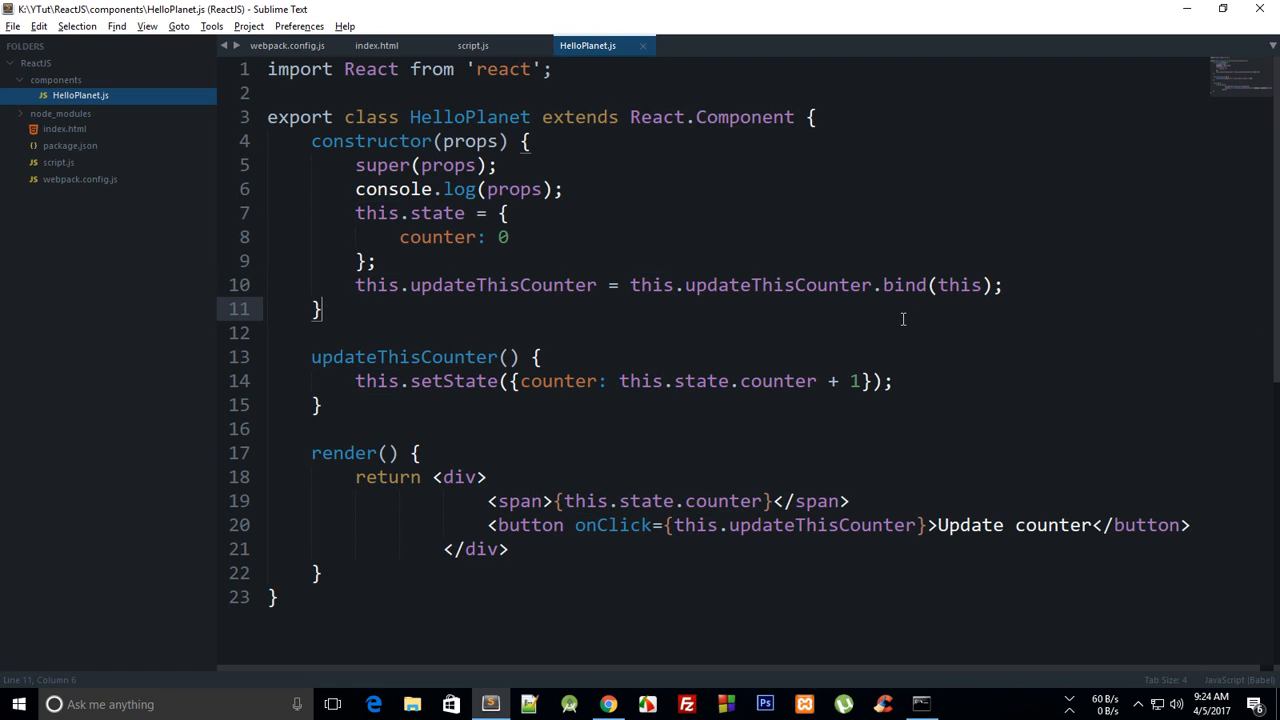
mouse_move(908, 320)
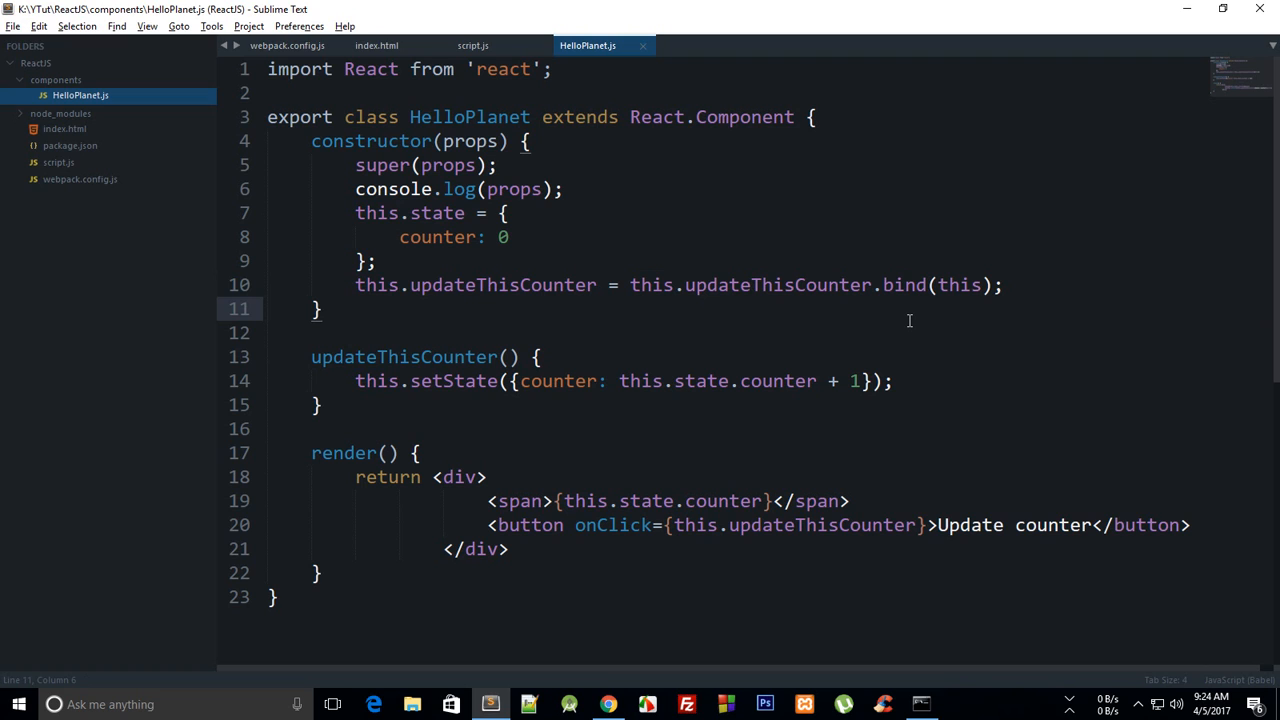
mouse_move(590, 340)
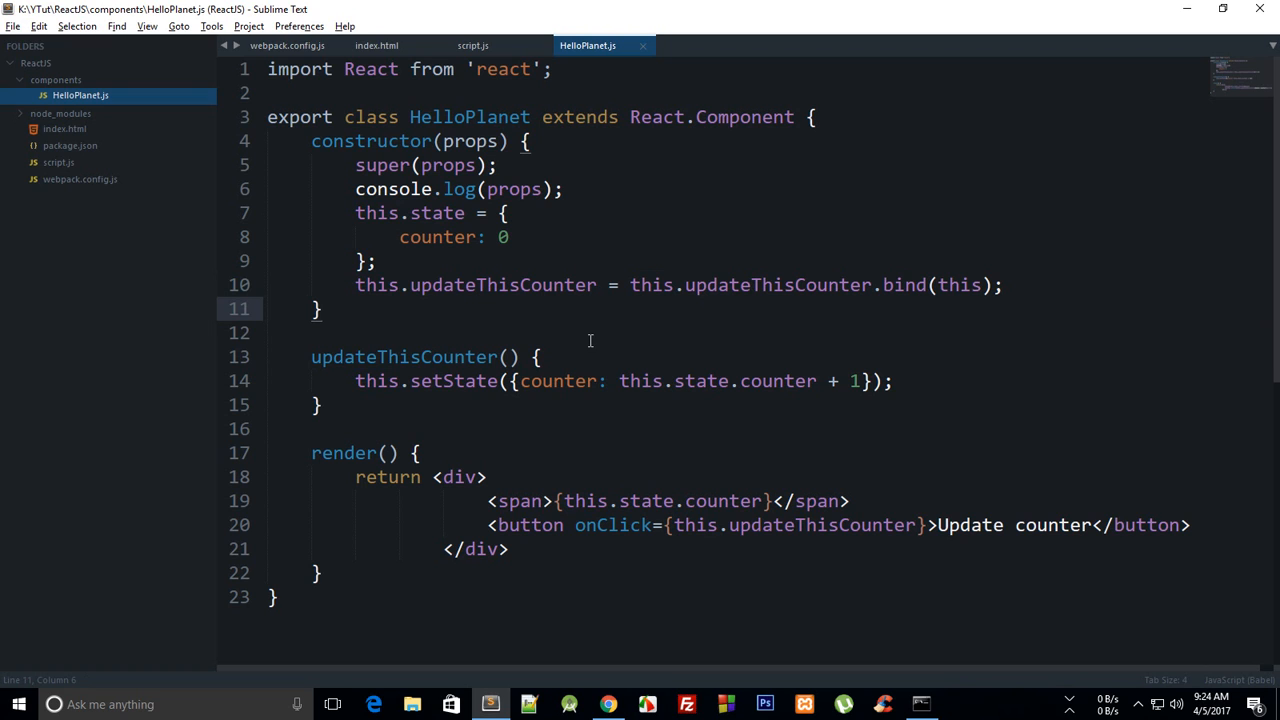
left_click_drag(310, 356, 340, 404)
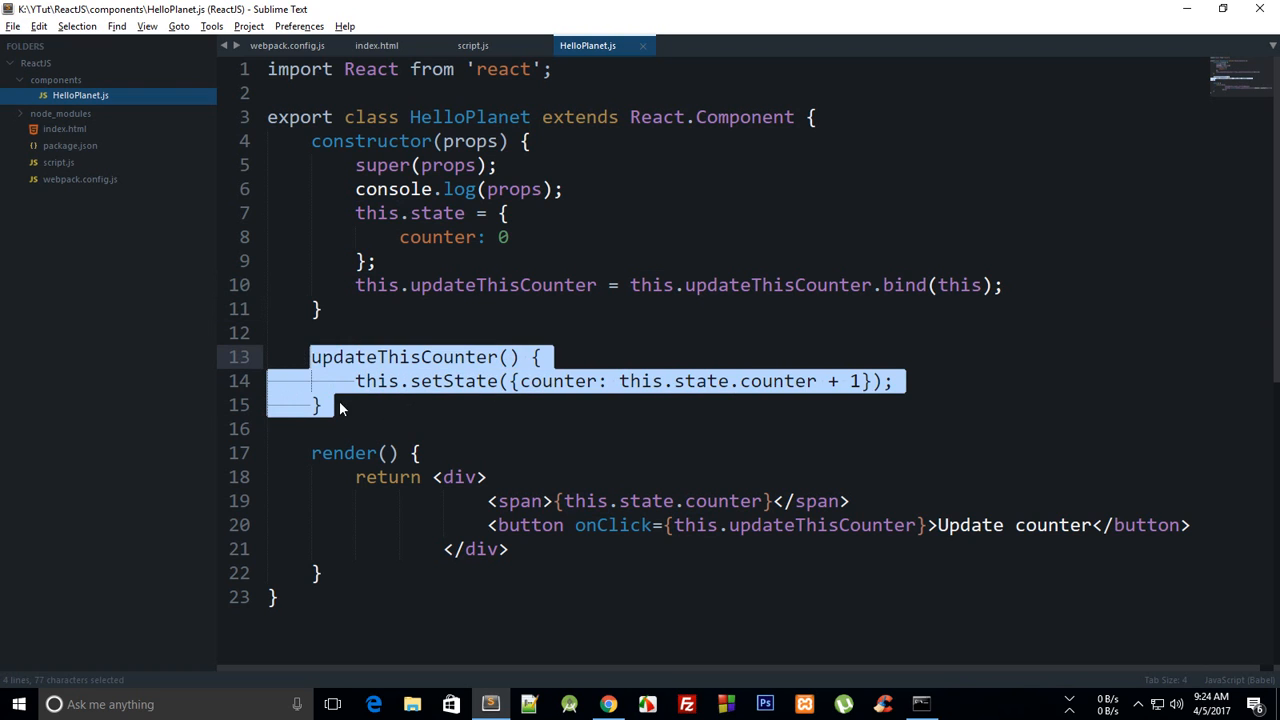
left_click(344, 404)
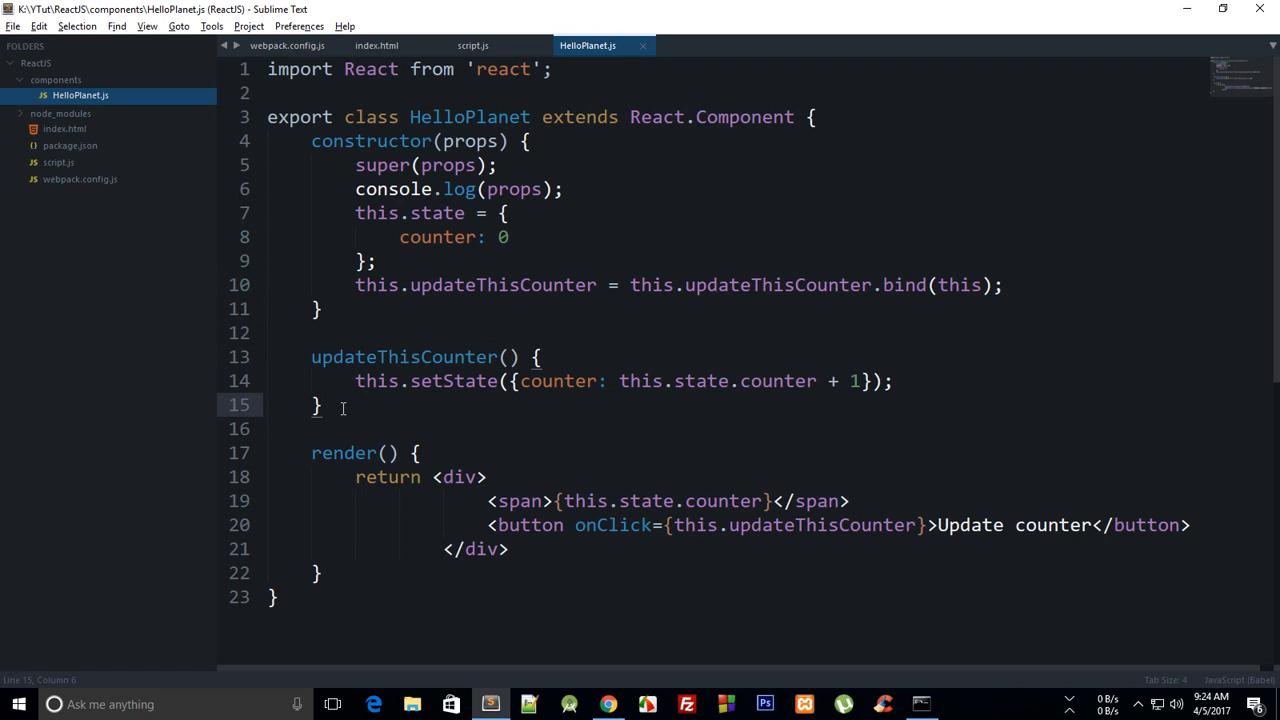
double_click(376, 380)
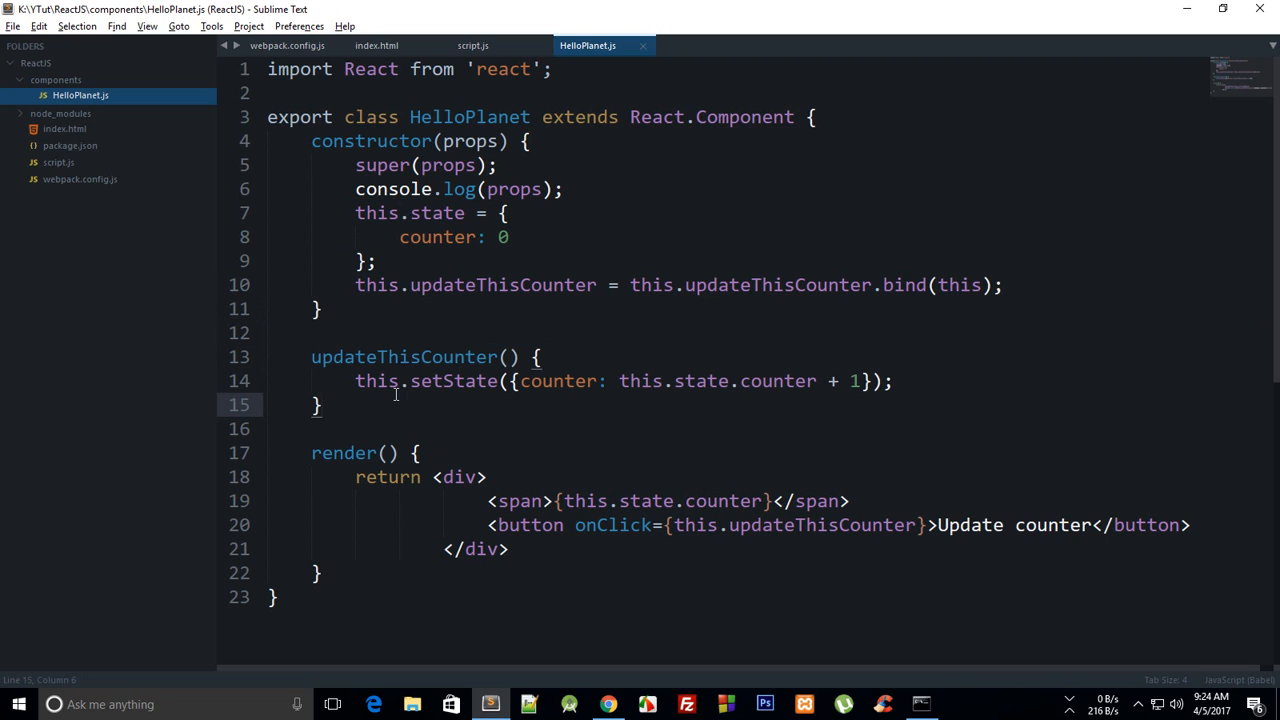
mouse_move(560, 472)
type("() = ")
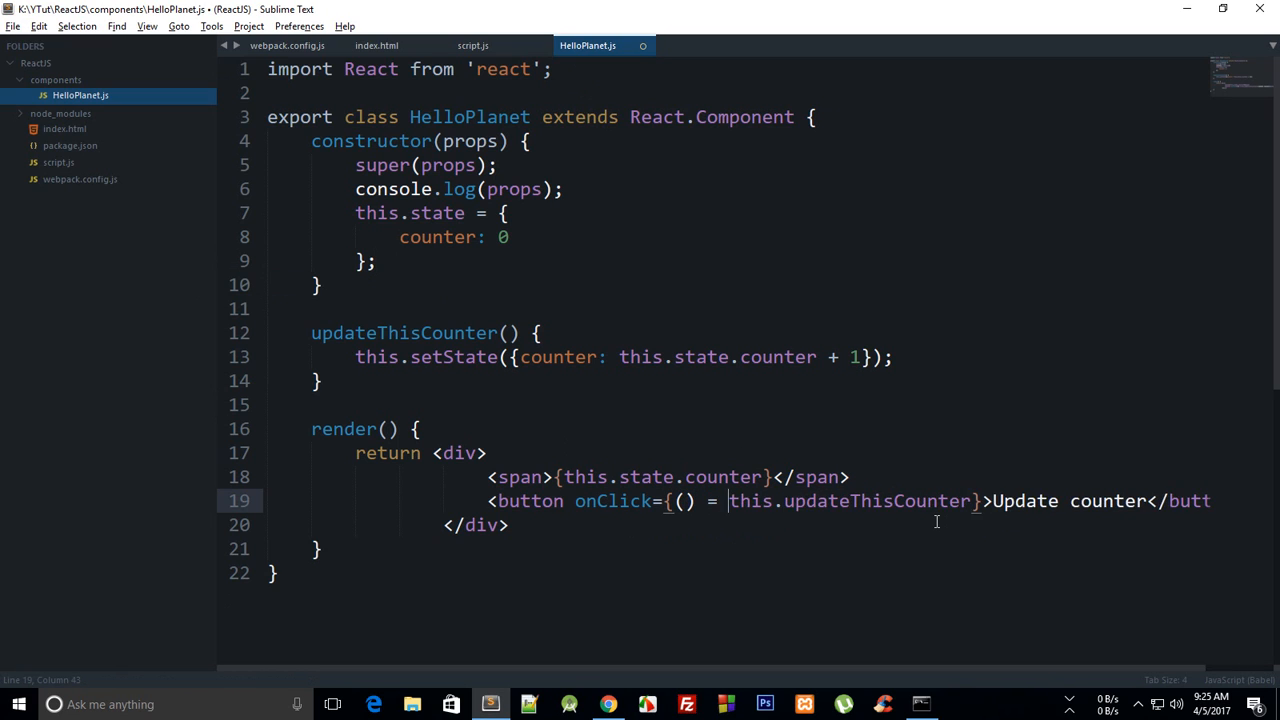
Step: Change onClick to the arrow function {() => { this.updateThisCounter(); }} with no constructor bind
type("> {")
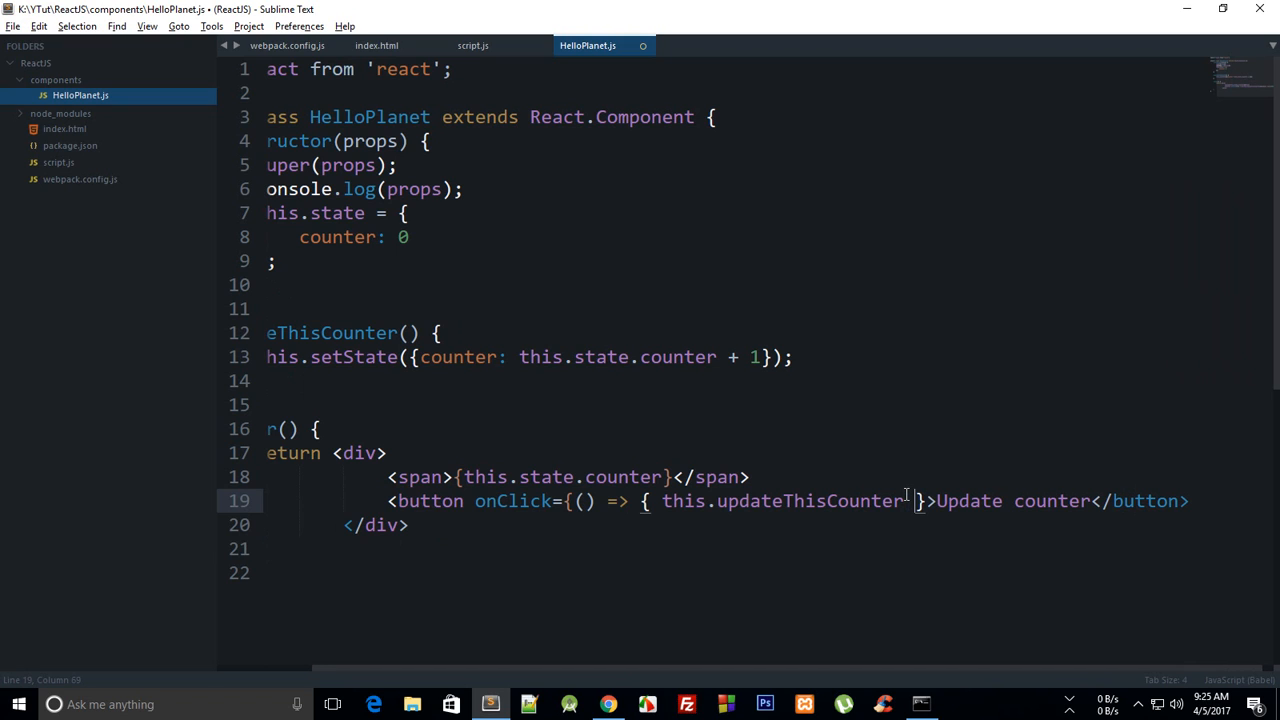
type("()")
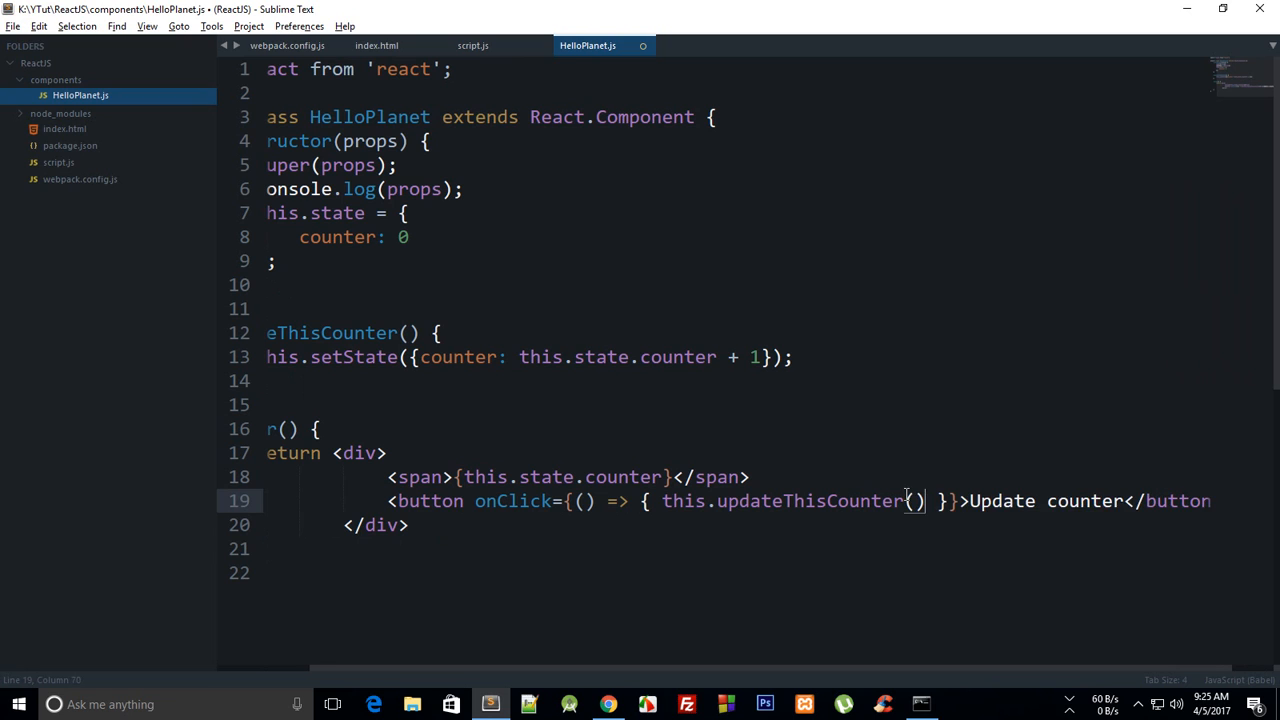
type(";")
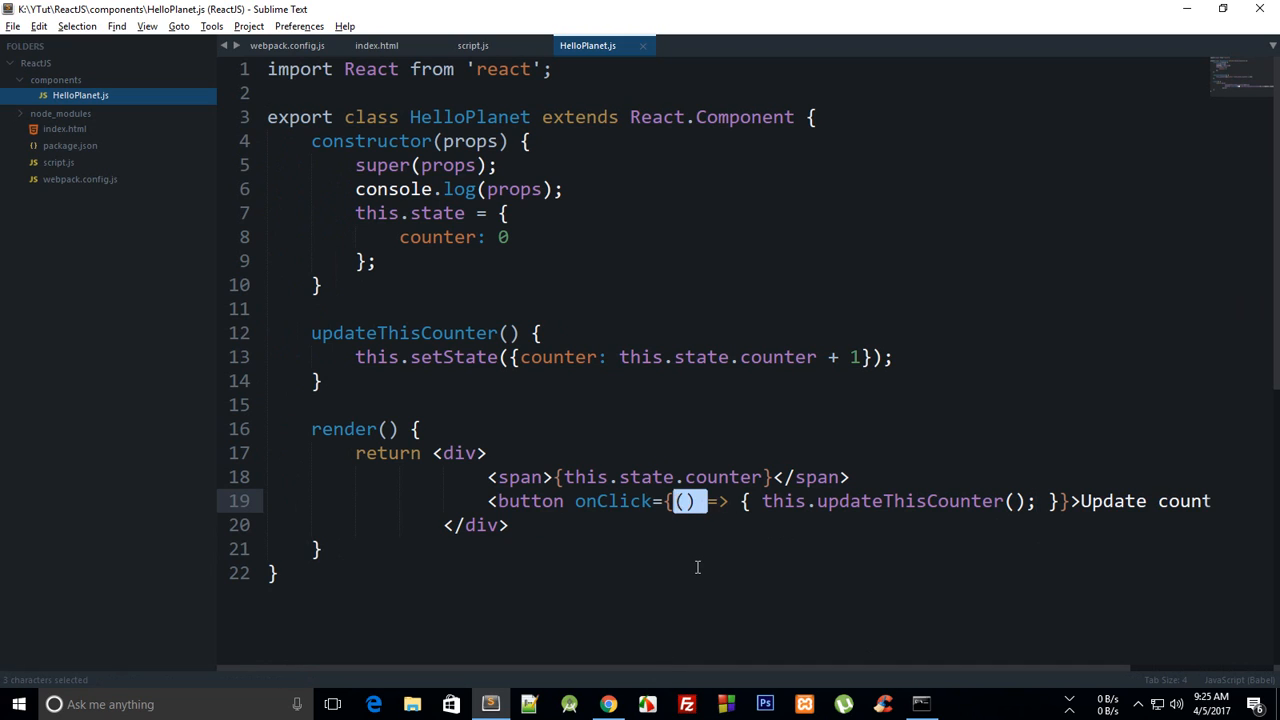
left_click(278, 572)
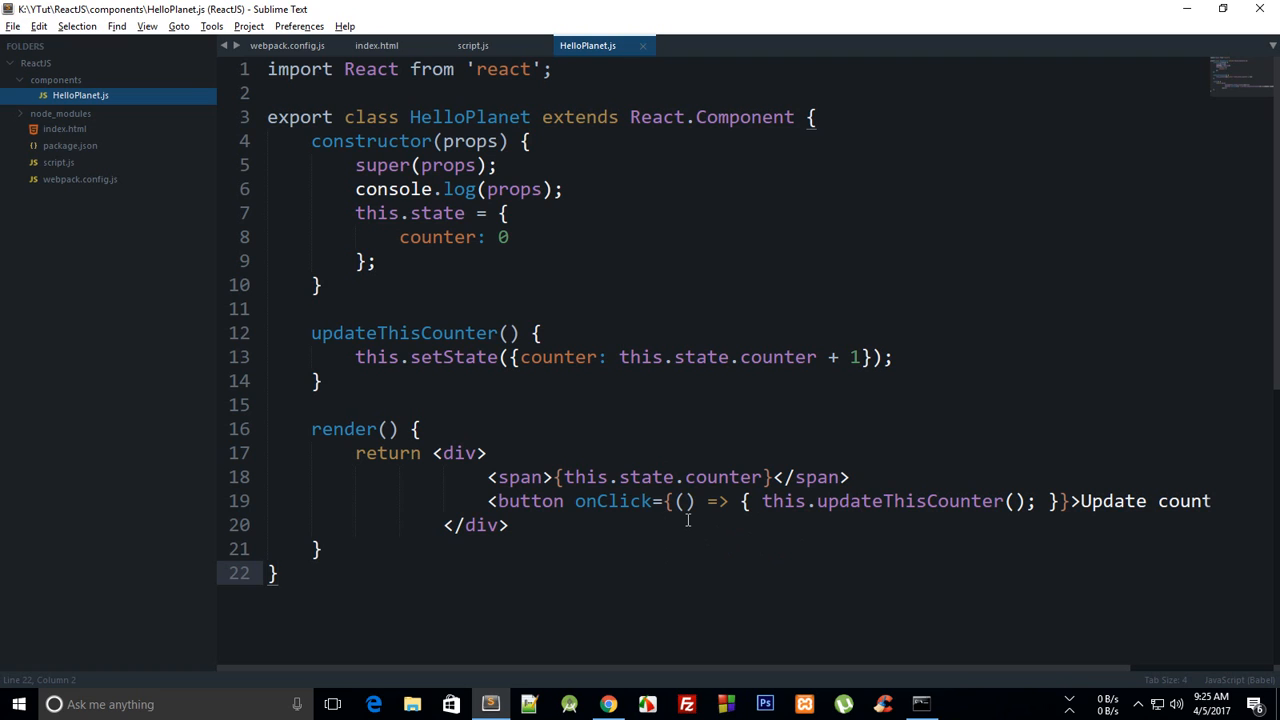
mouse_move(968, 536)
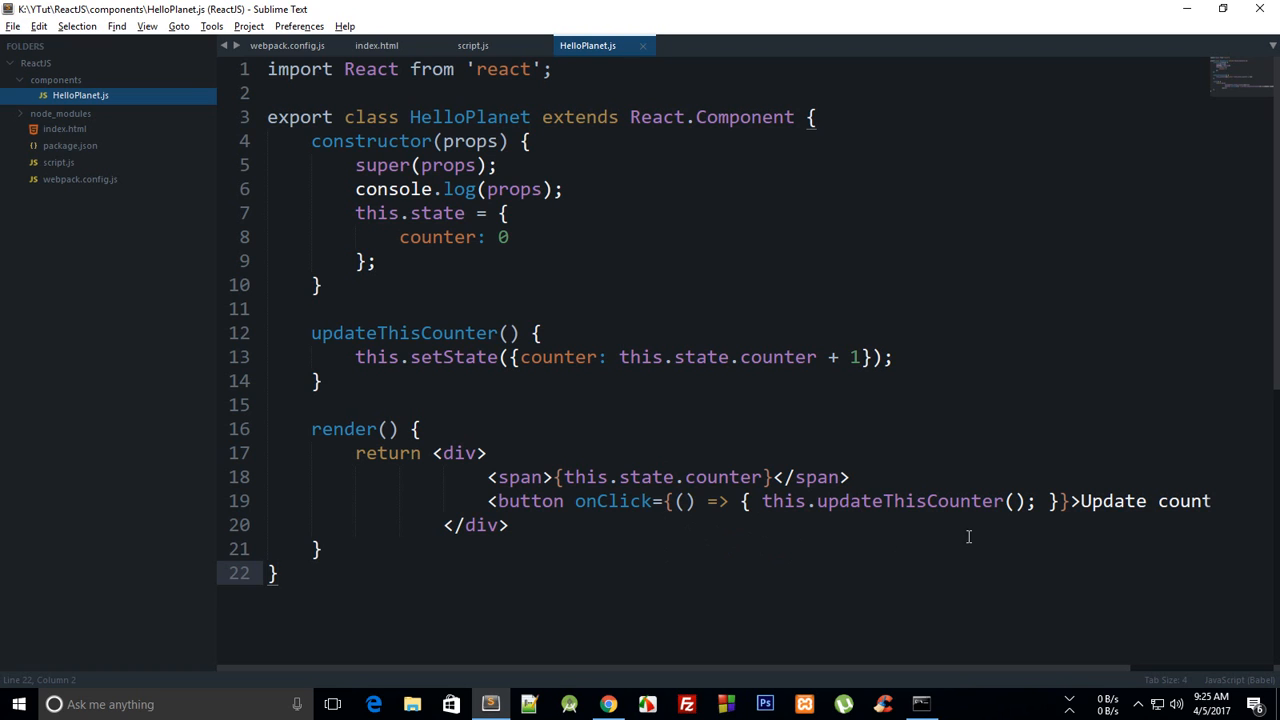
Step: Click Update counter in Chrome to confirm the arrow-function handler raises the count to 5
left_click_drag(640, 500, 1100, 500)
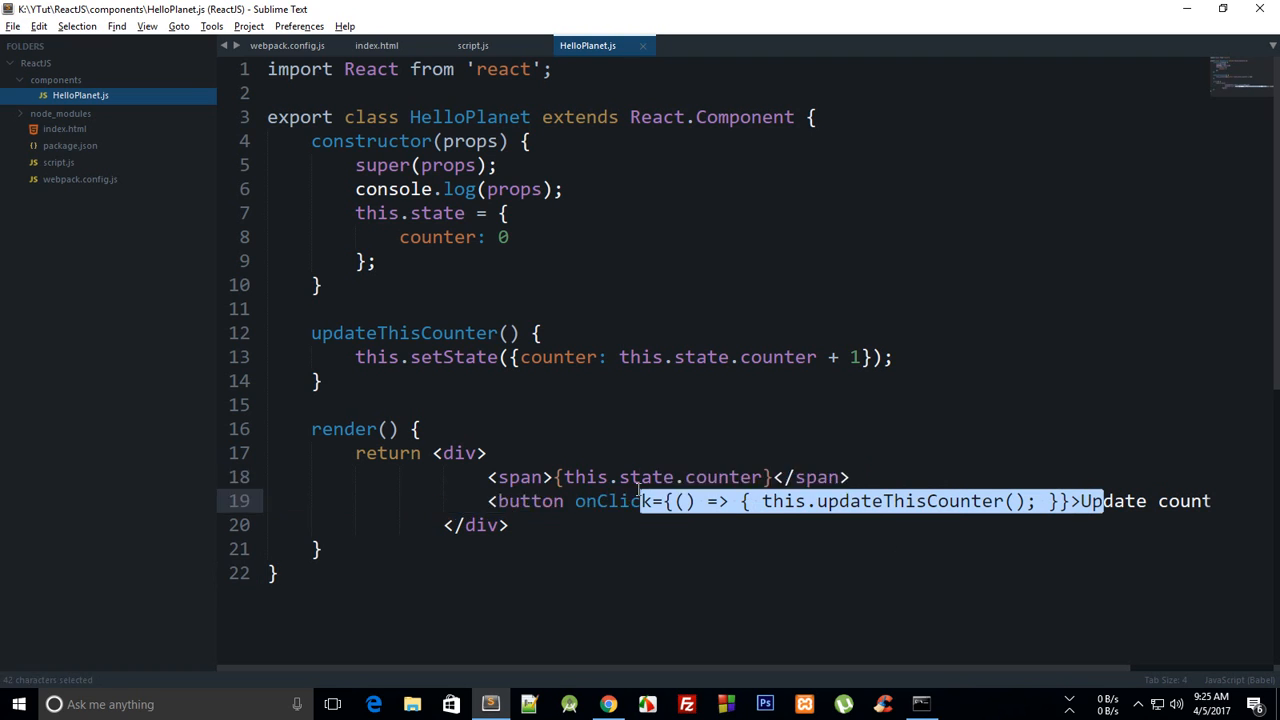
left_click(608, 704)
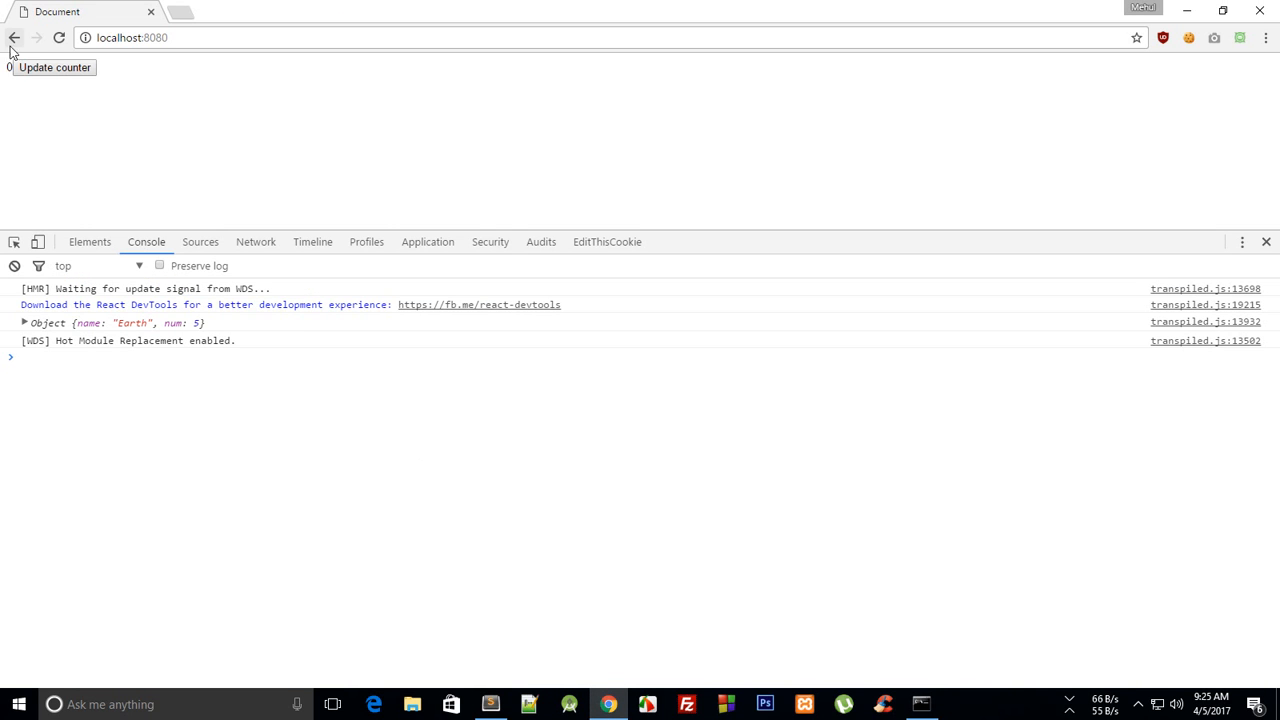
left_click(54, 68)
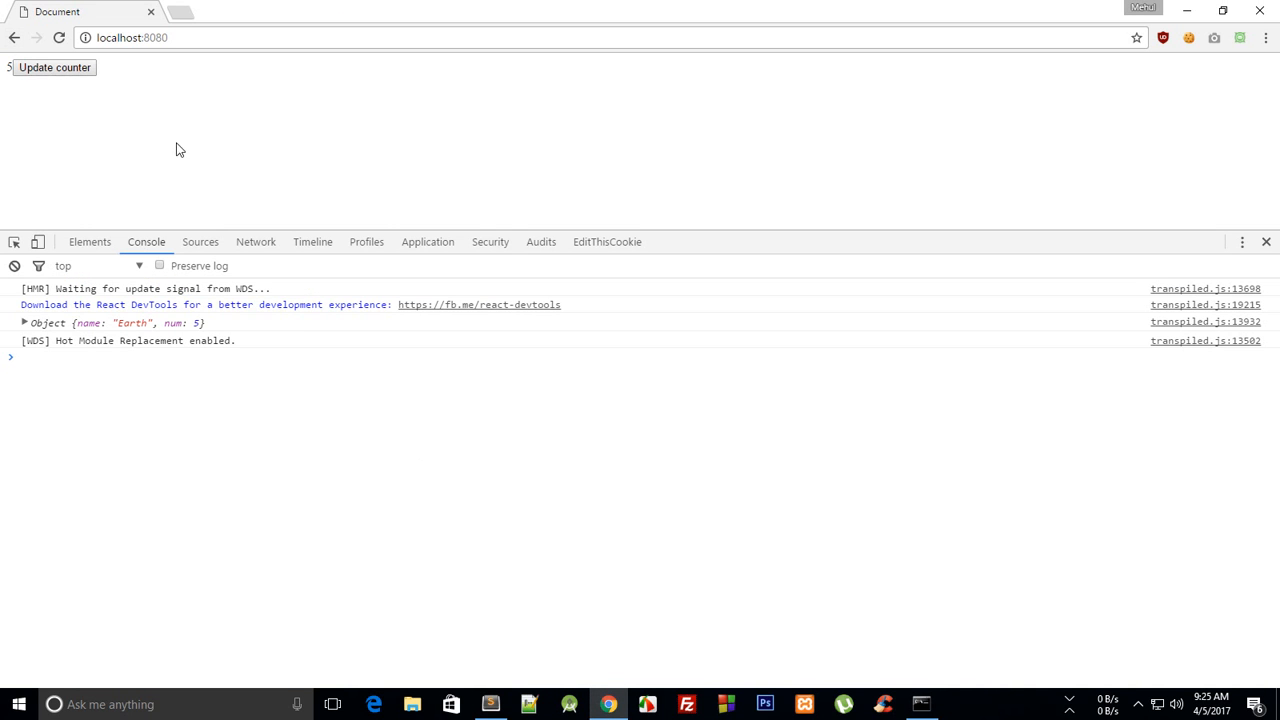
left_click(488, 704)
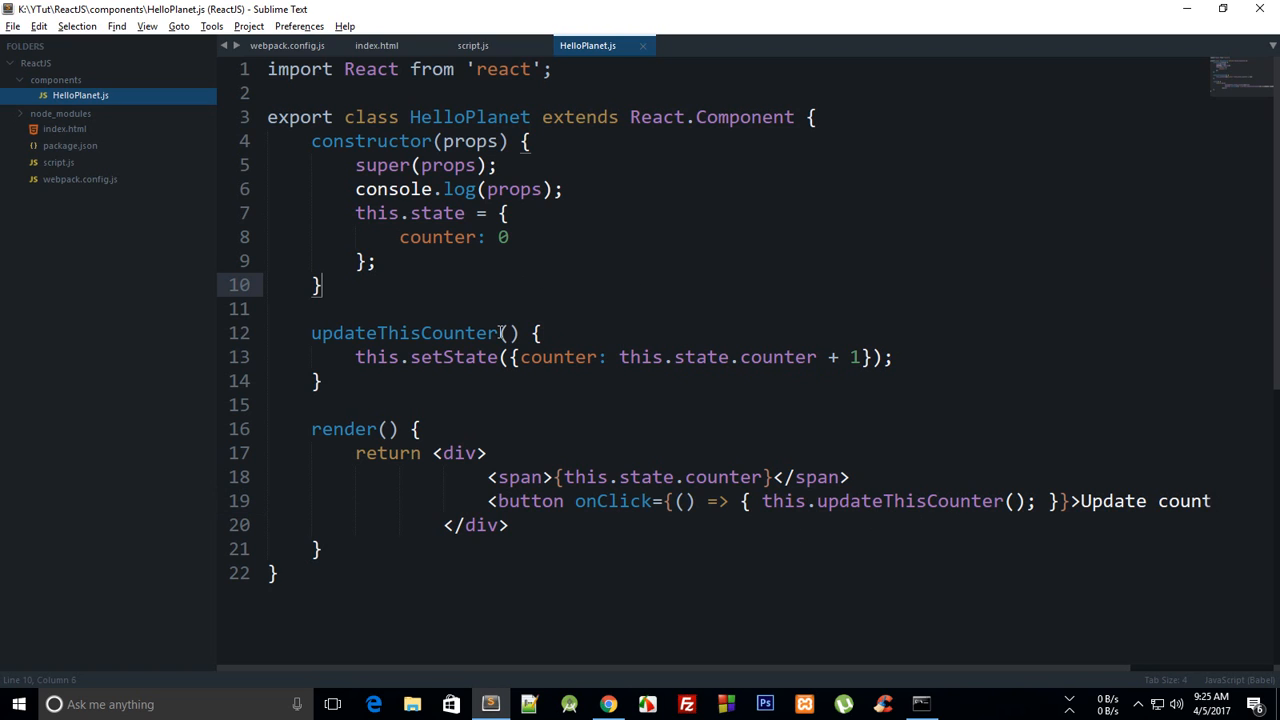
Step: Make onClick {this.updateThisCounter.bind(this)} and confirm in Chrome the counter climbs to 3
left_click(376, 260)
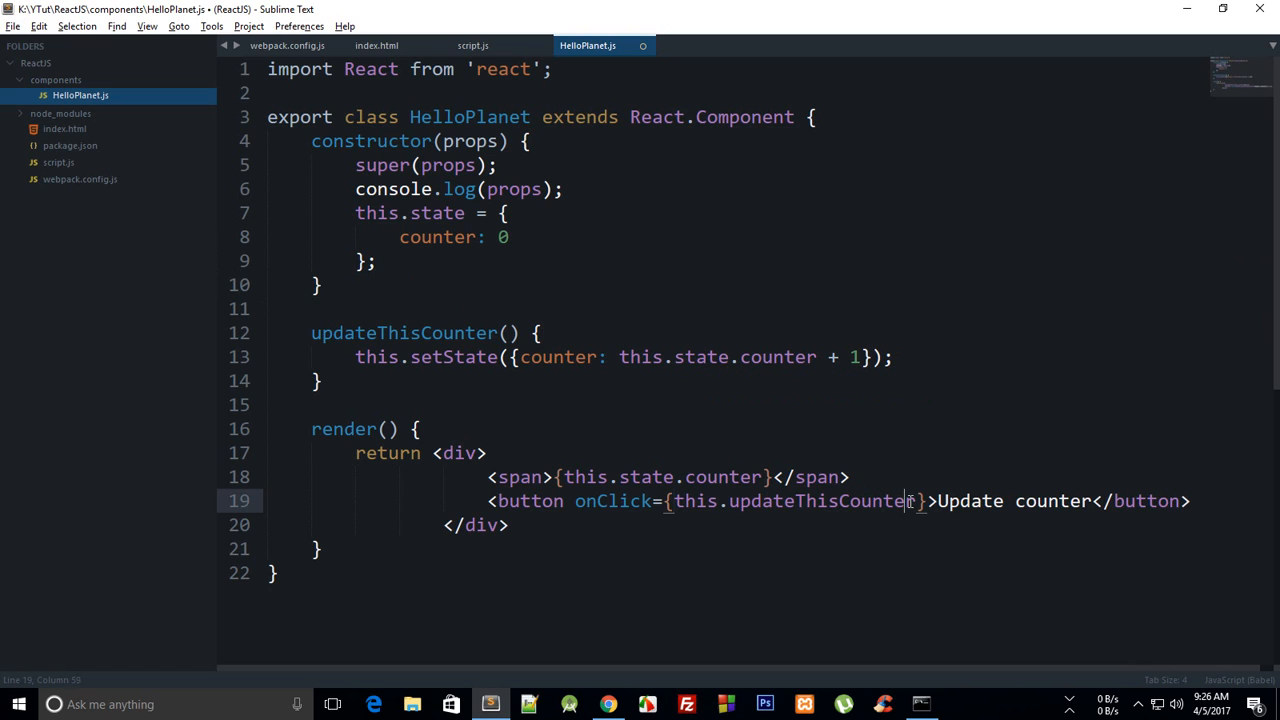
type(".bind(this")
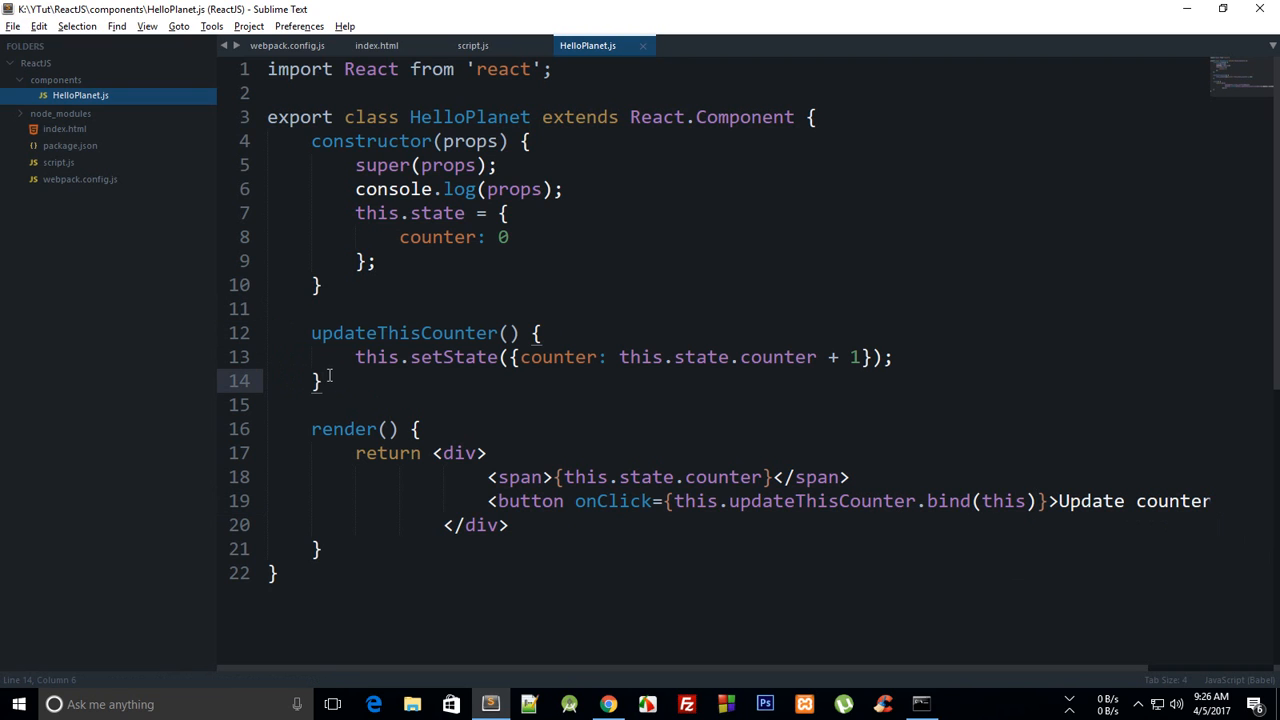
left_click(608, 704)
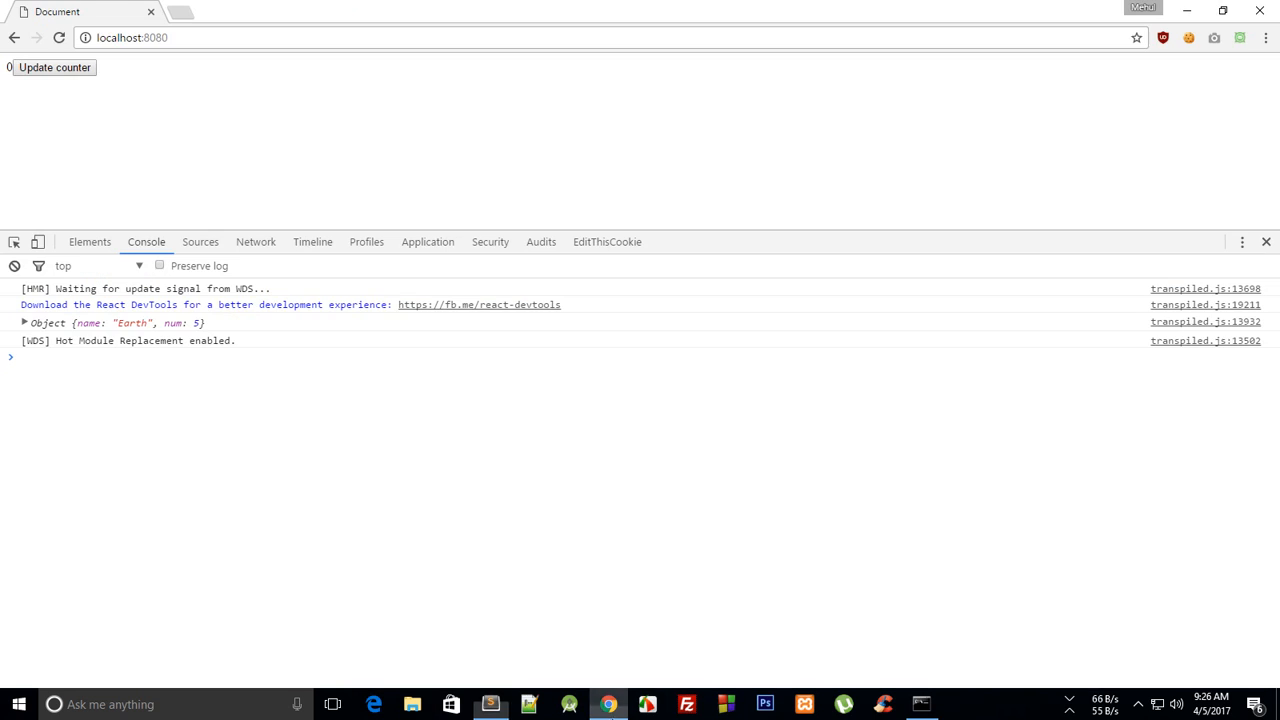
left_click(54, 68)
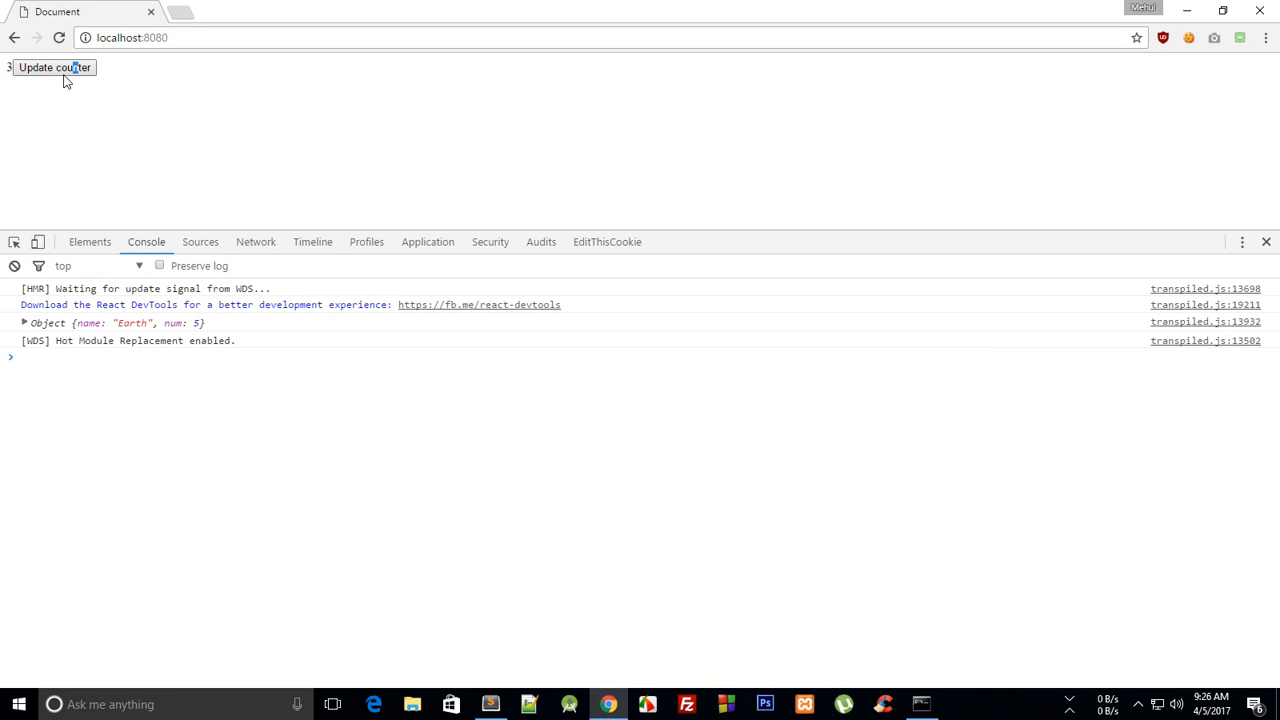
mouse_move(504, 696)
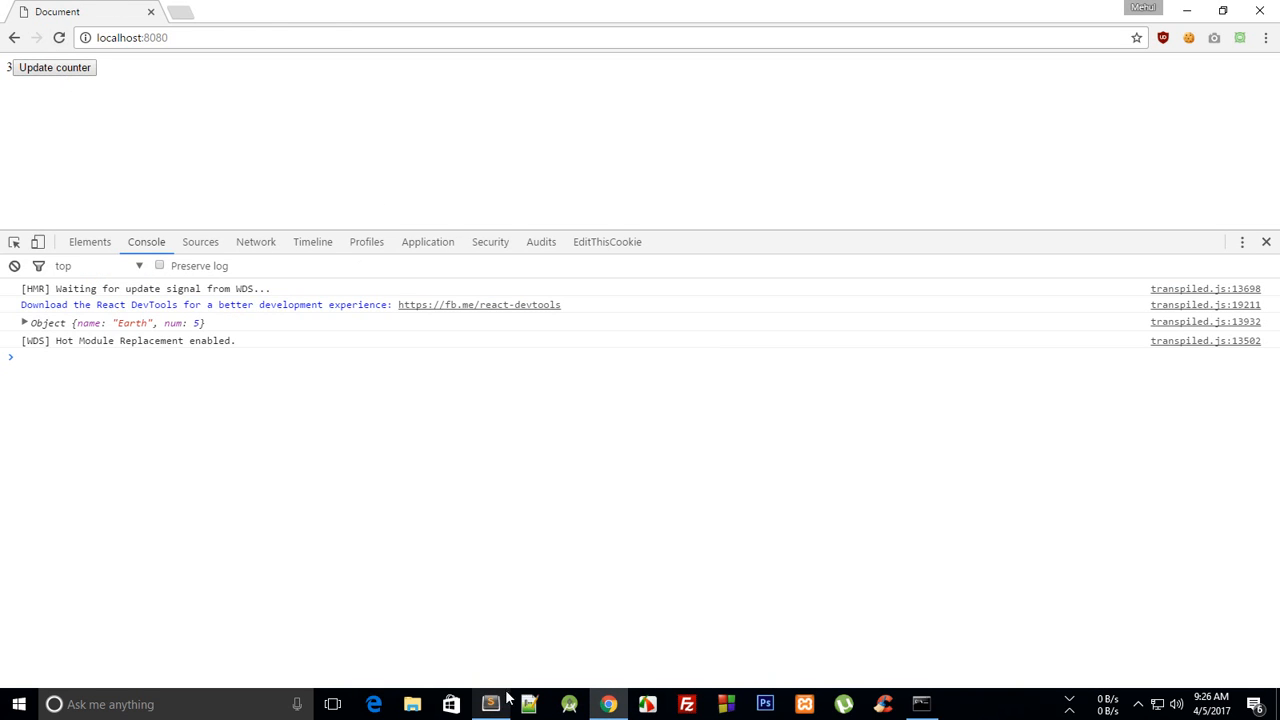
left_click(490, 704)
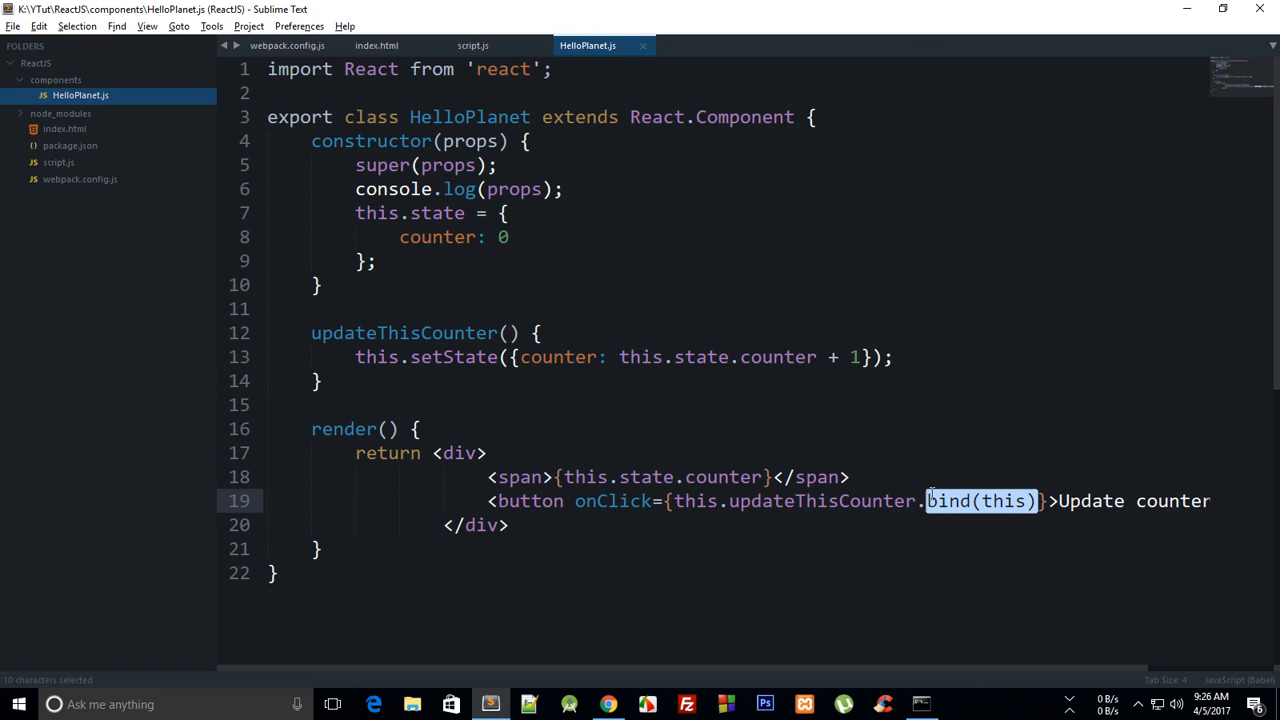
Step: Remove .bind(this) from onClick and start a .bind(this) line after the constructor's state
key("Delete")
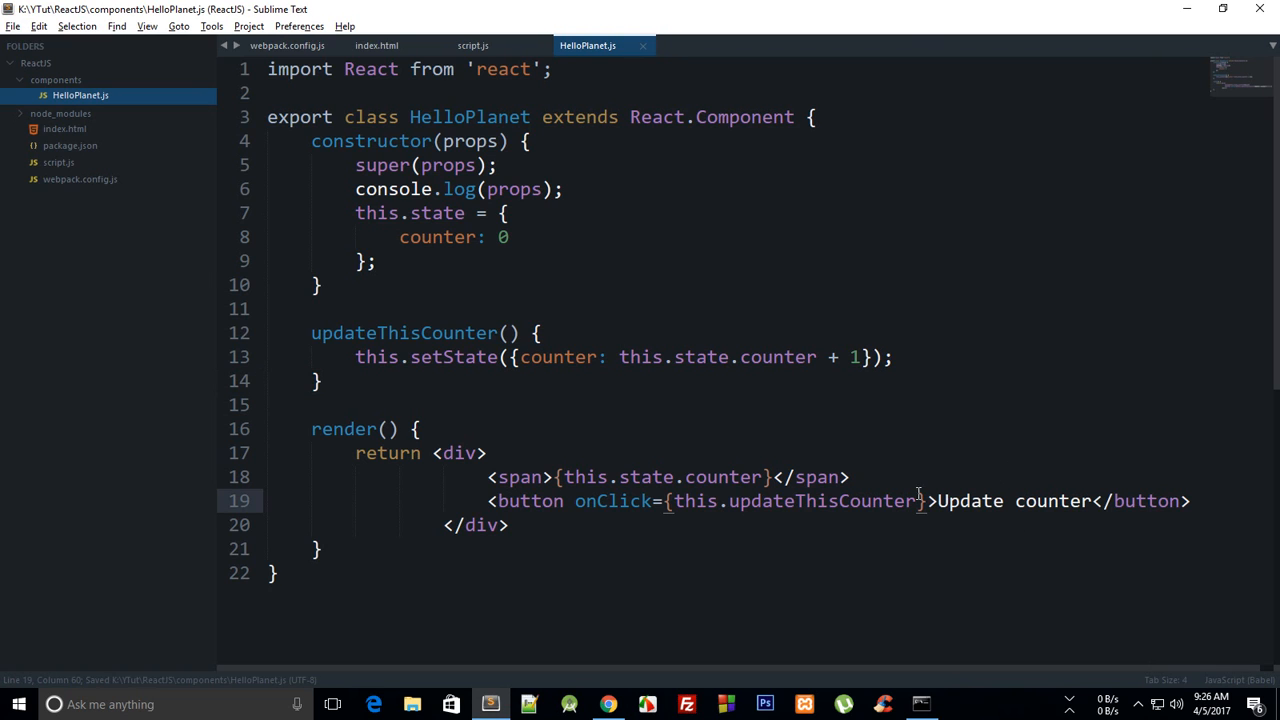
left_click(376, 260)
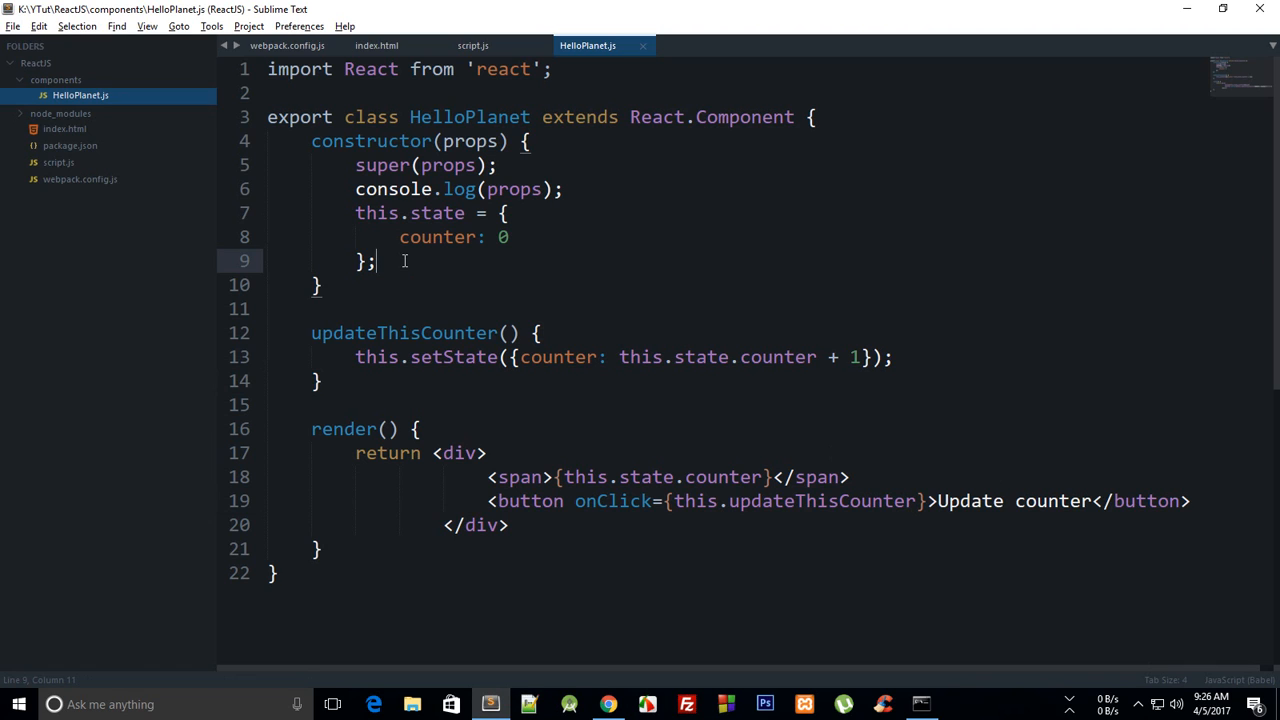
mouse_move(888, 624)
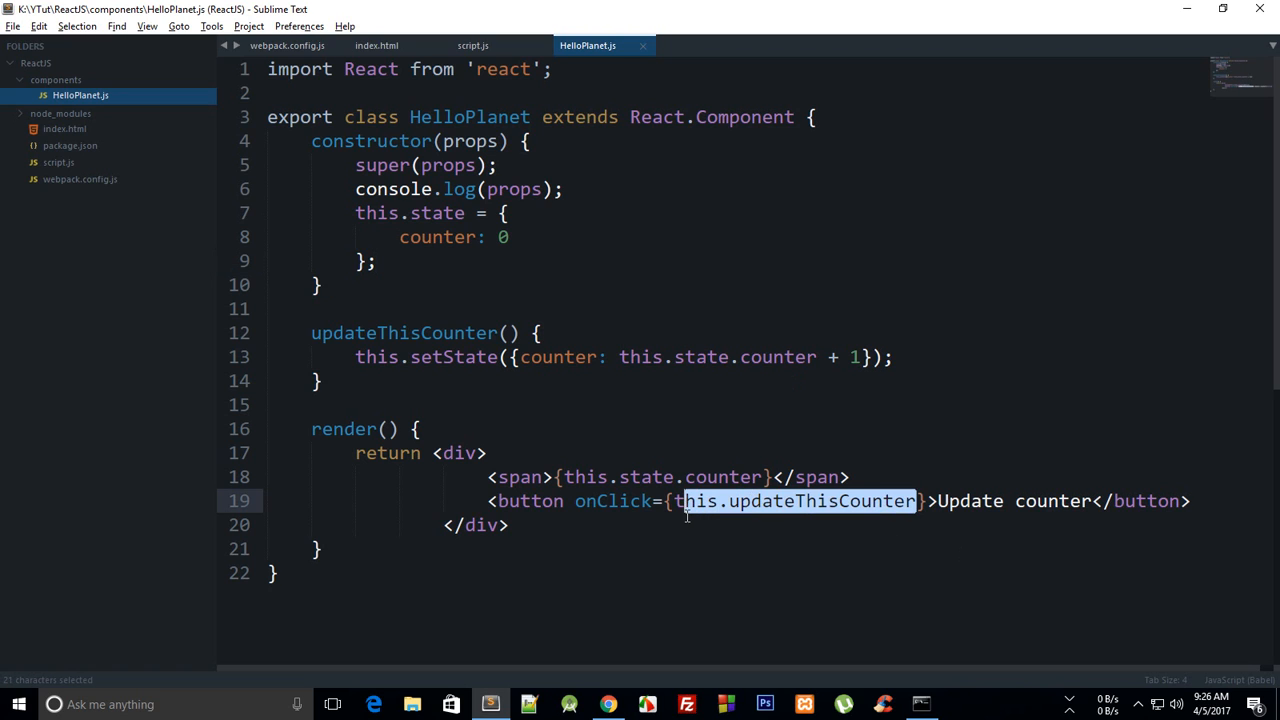
left_click(376, 260)
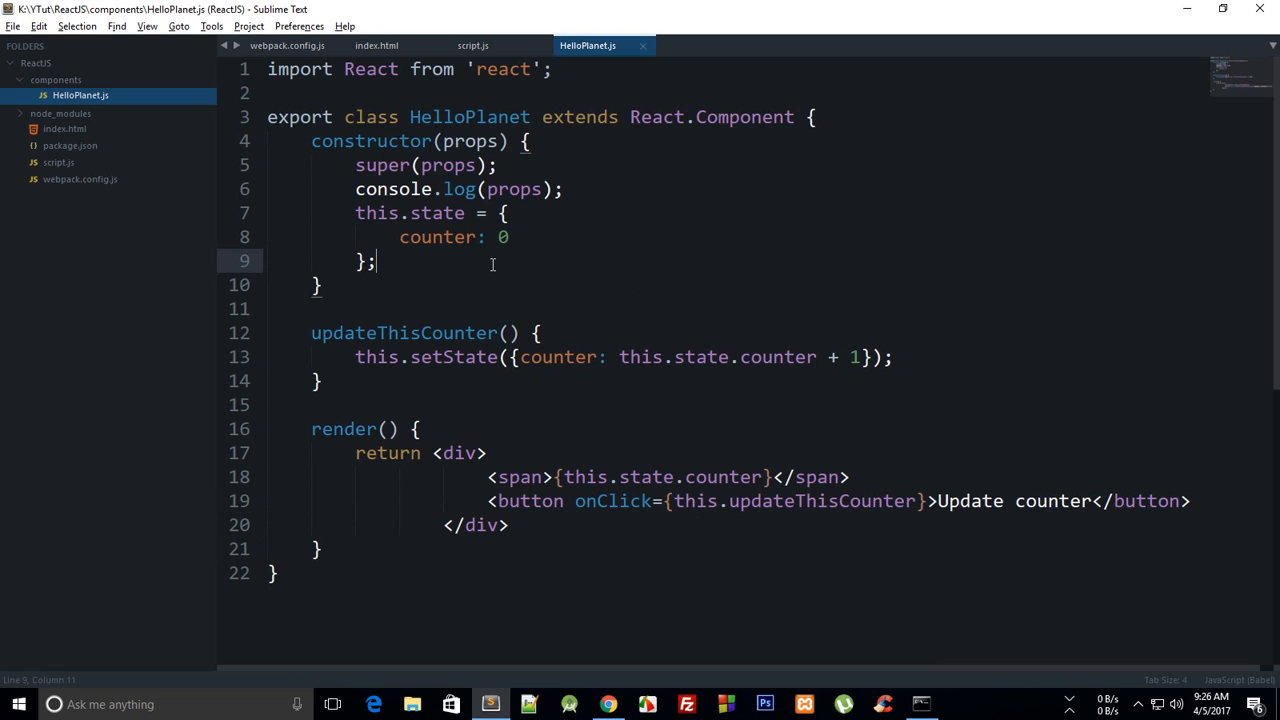
type(".bind(this)")
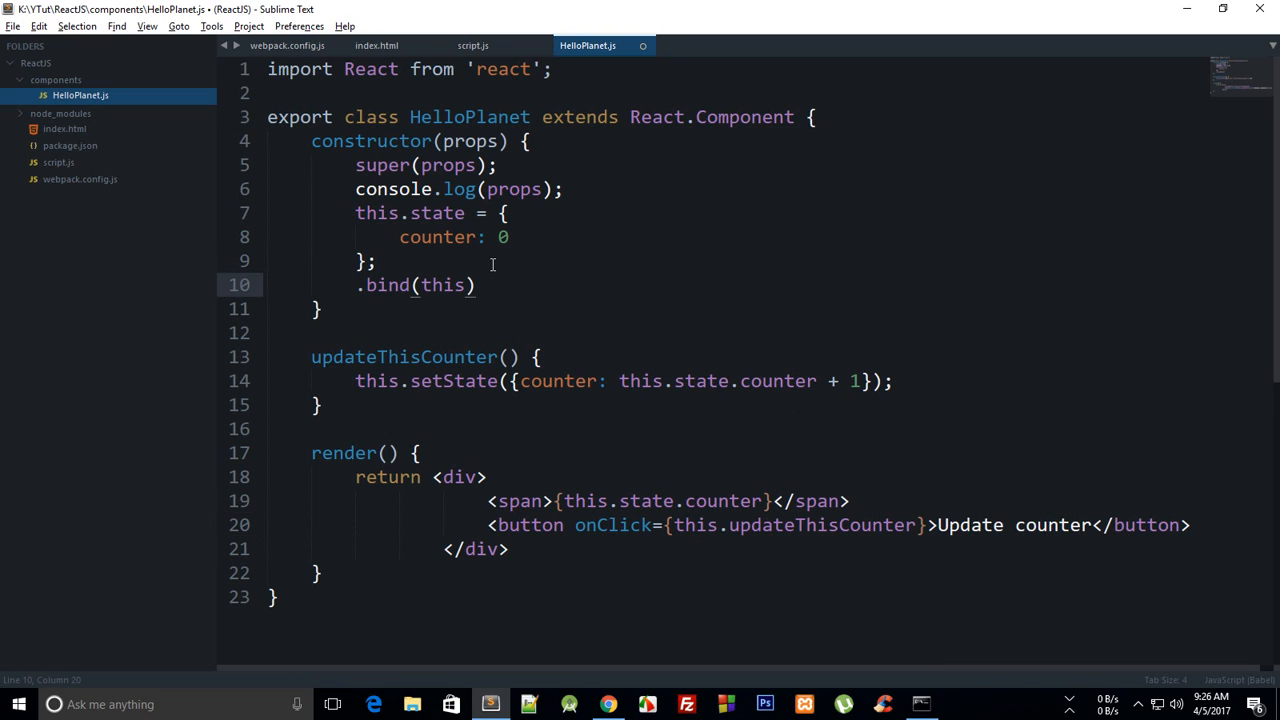